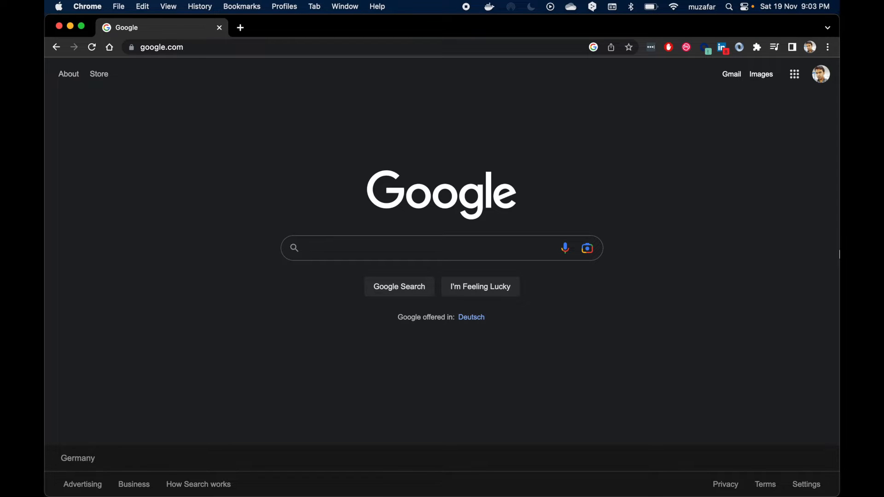
mouse_move(751, 226)
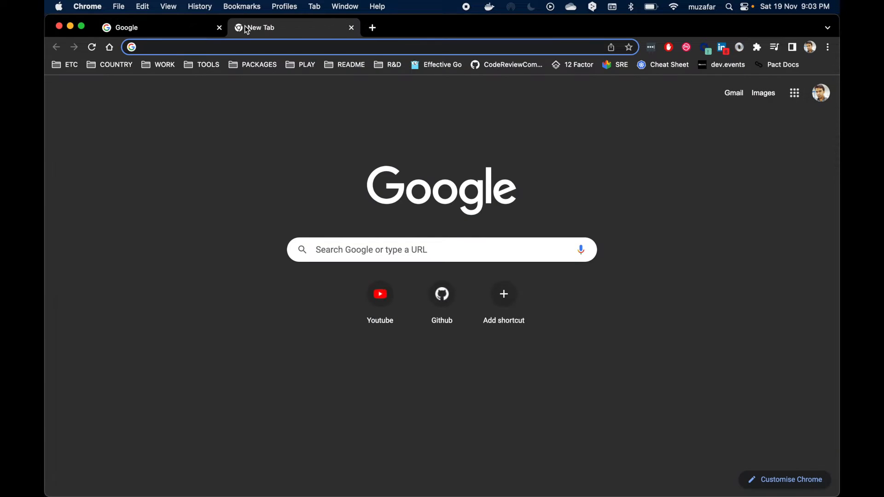
Run a Google search for 'docker for desktop' and go to the Docker Desktop page on docker.com
text(docker for desktop)
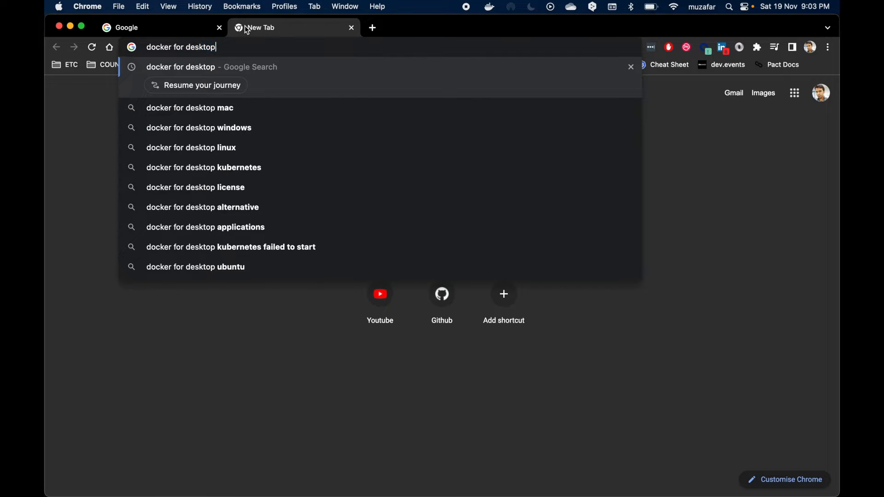
key(Return)
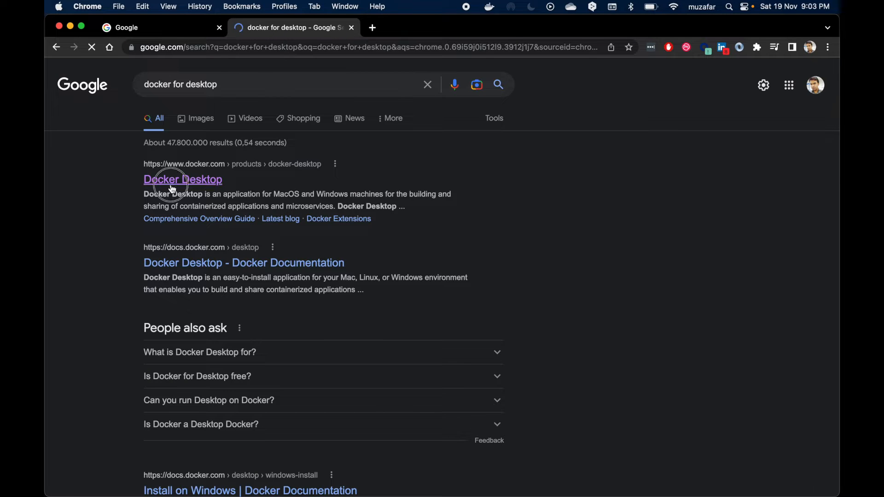
click(182, 180)
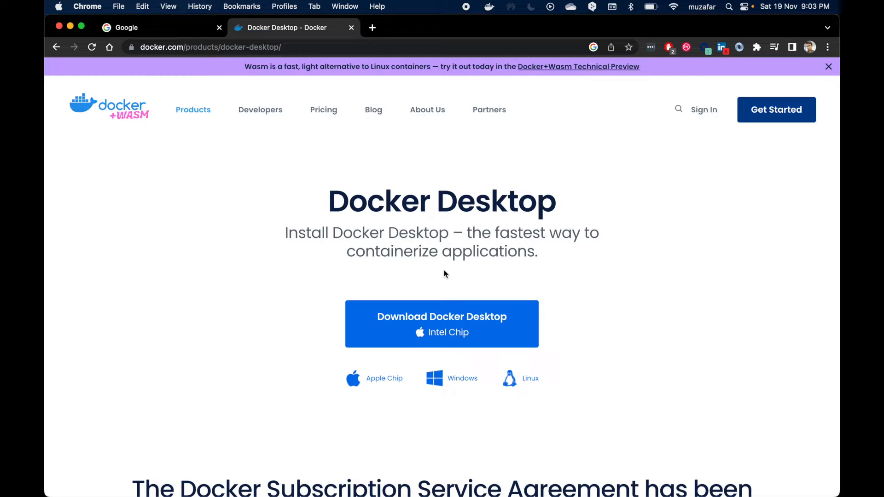
click(489, 7)
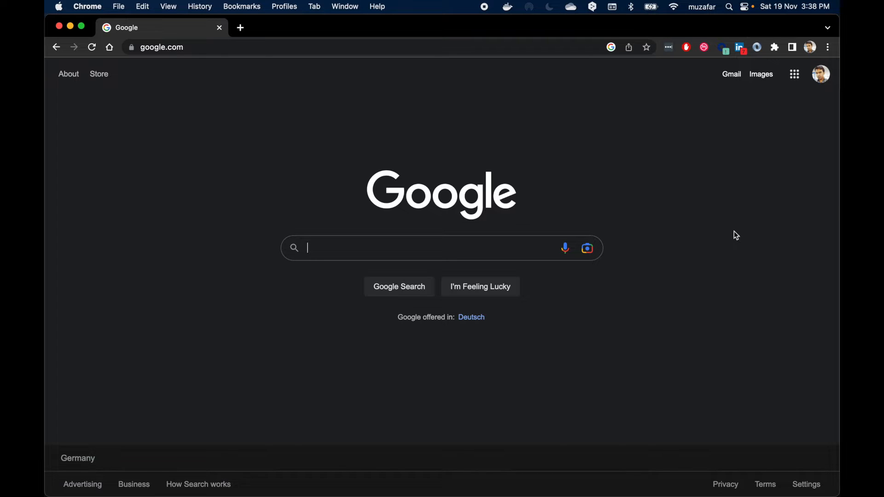
Search 'camunda', reach camunda.com and follow Resources to the Camunda Platform 7 download page
text(camunda)
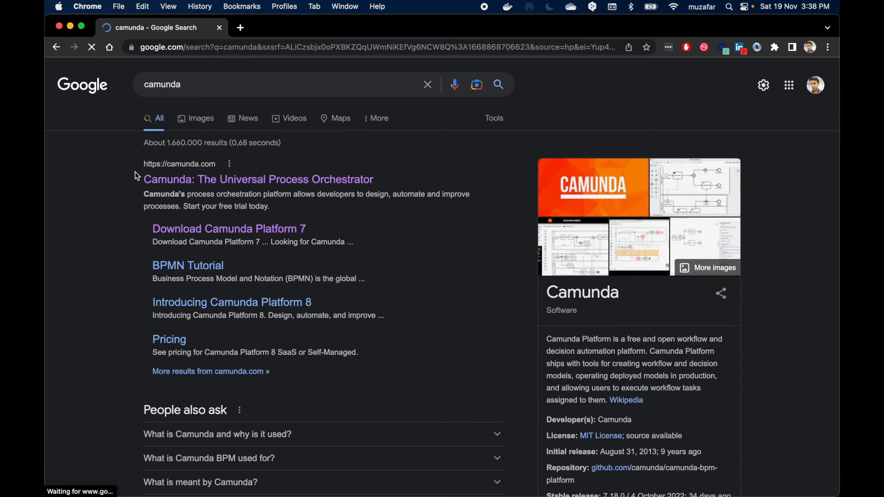
mouse_move(192, 180)
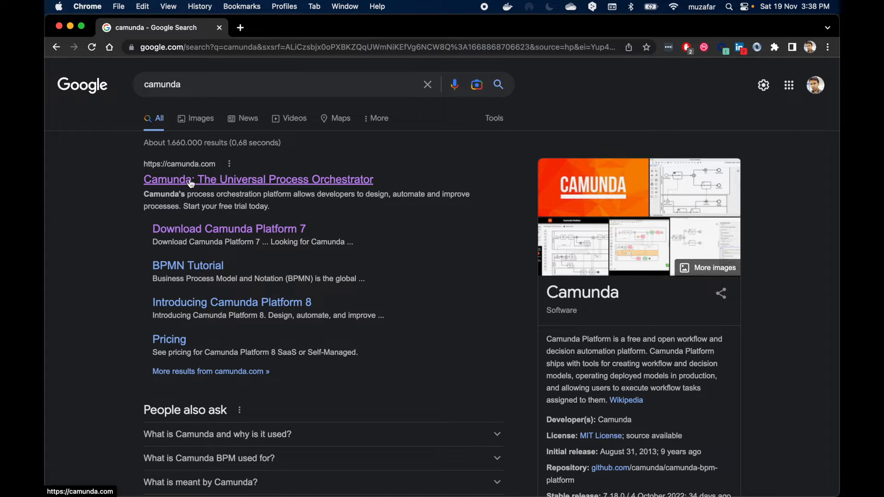
click(258, 179)
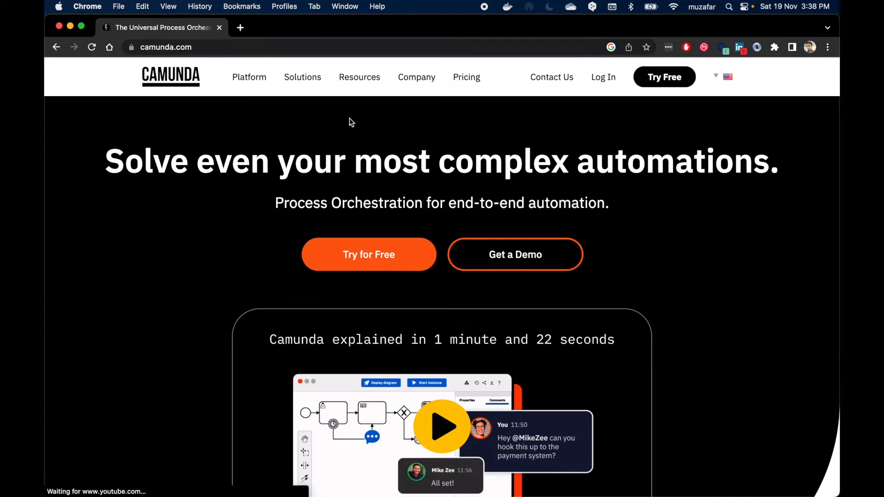
click(359, 76)
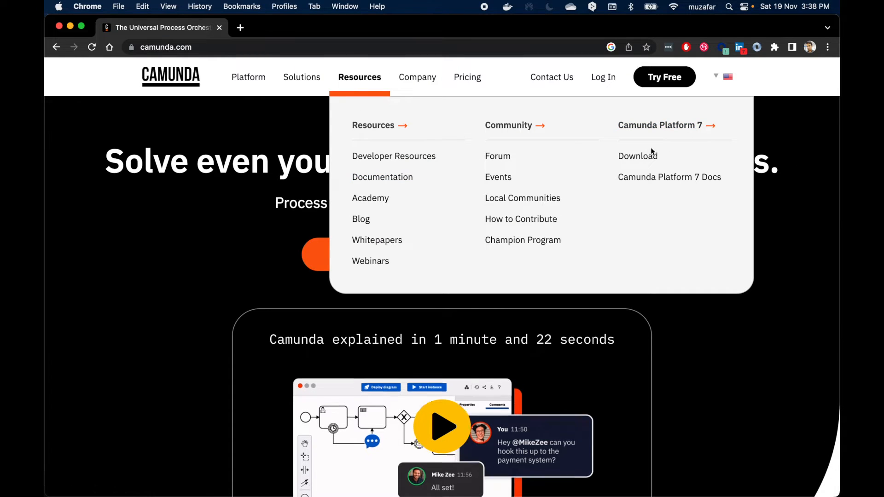
click(637, 157)
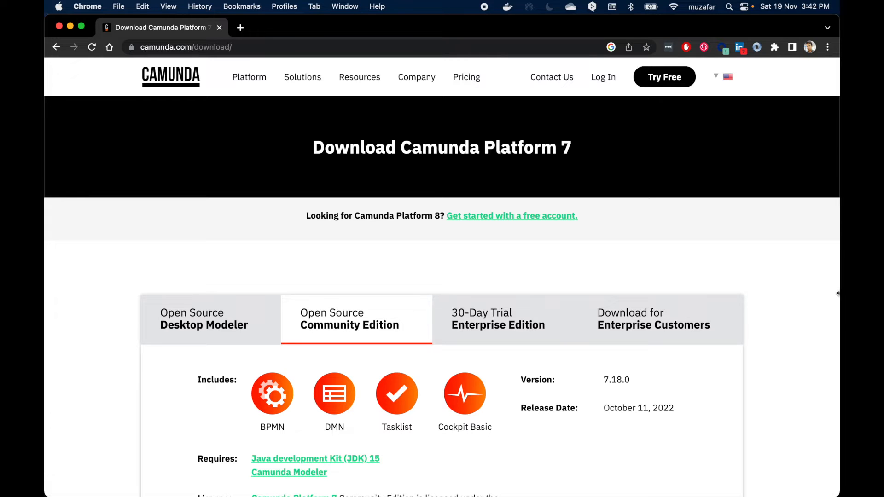
mouse_move(392, 264)
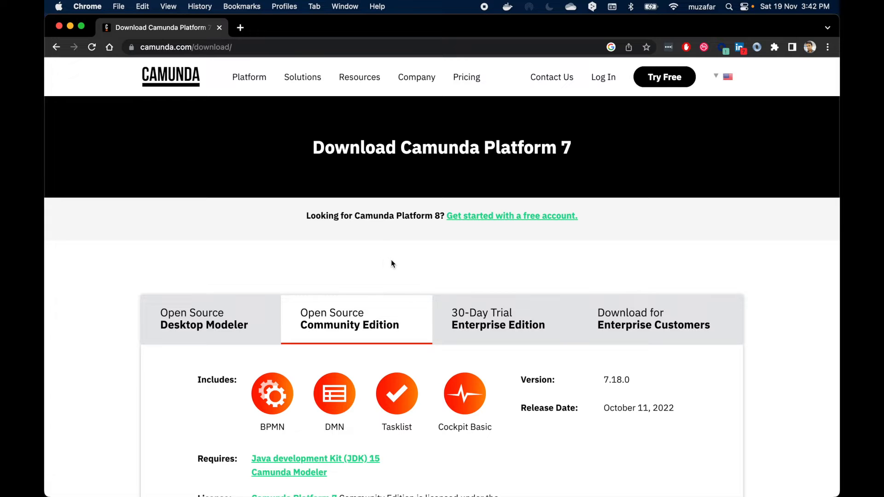
Scroll the download page past the installation steps to the Other Distributions Tomcat downloads
scroll(down, 3)
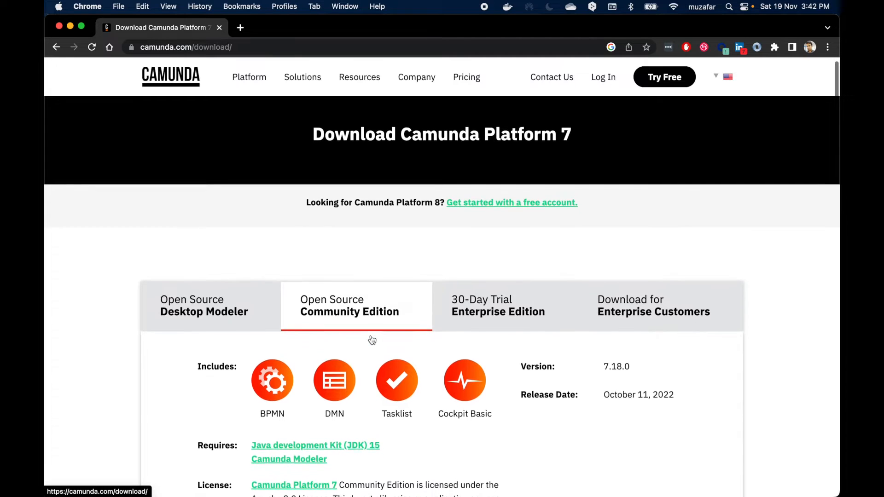
scroll(down, 3)
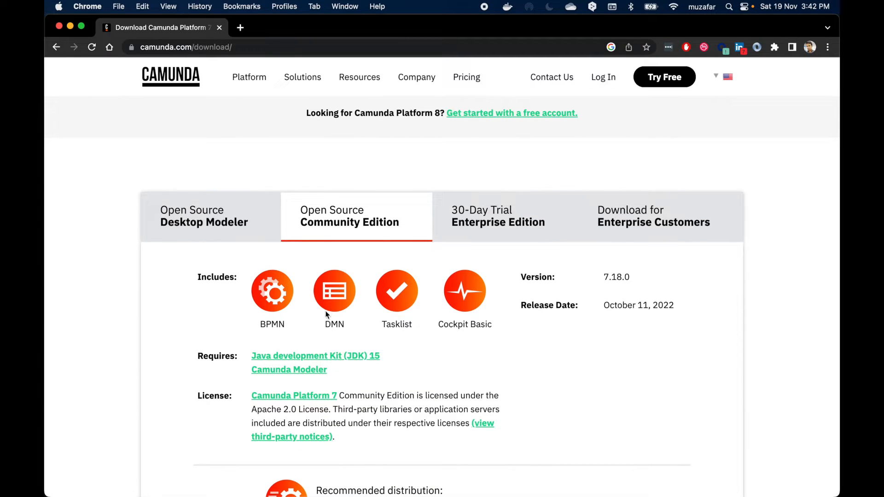
mouse_move(412, 305)
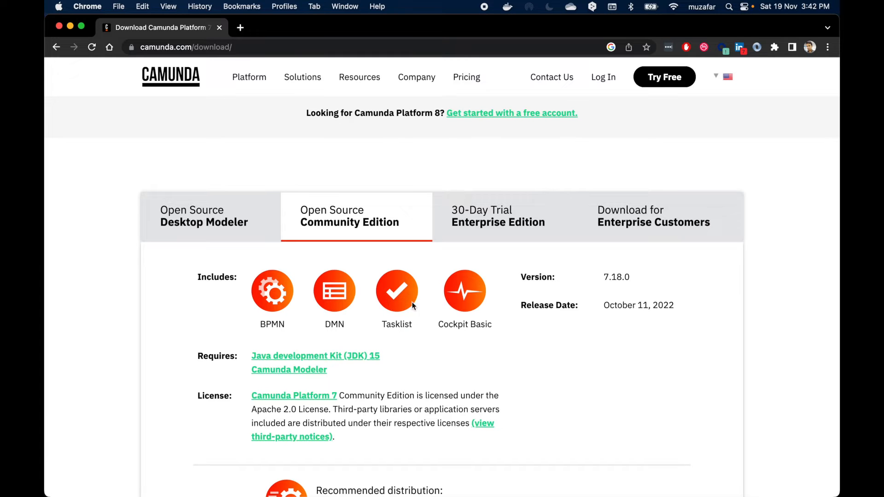
mouse_move(463, 305)
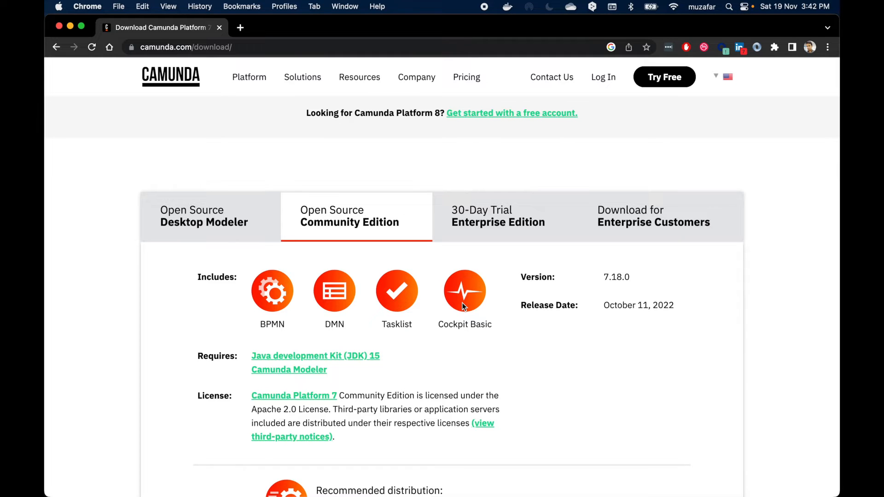
scroll(down, 3)
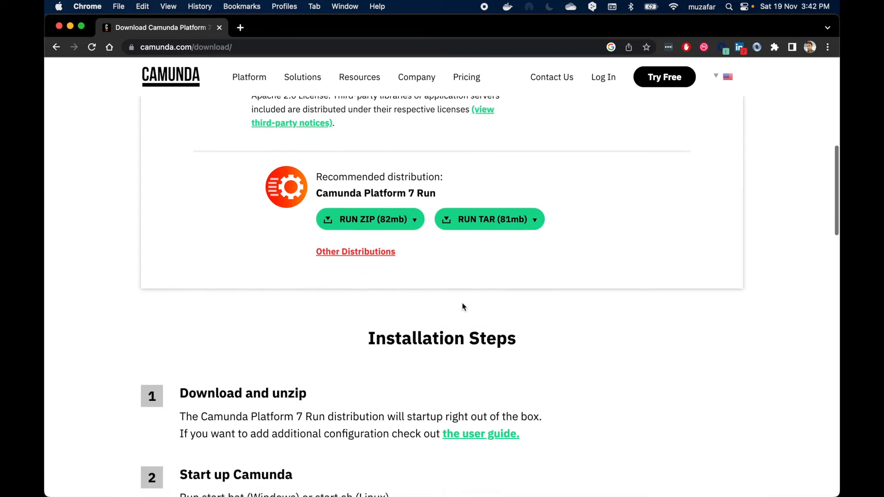
scroll(down, 3)
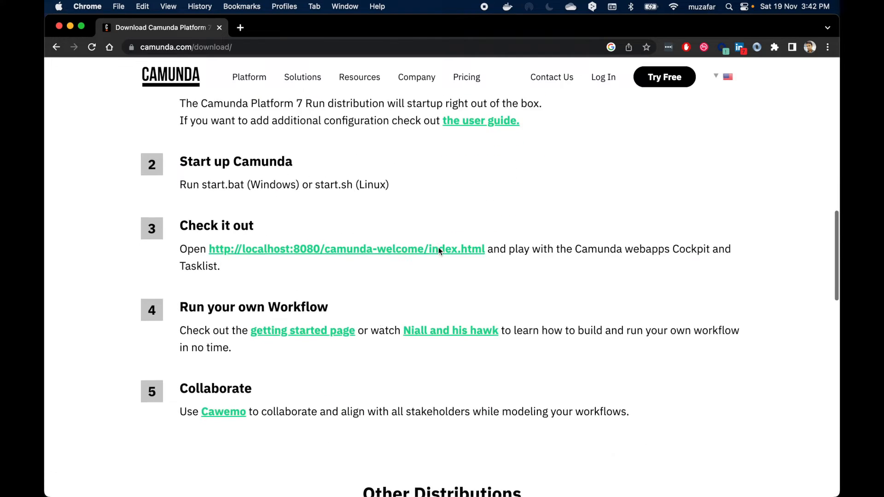
scroll(down, 3)
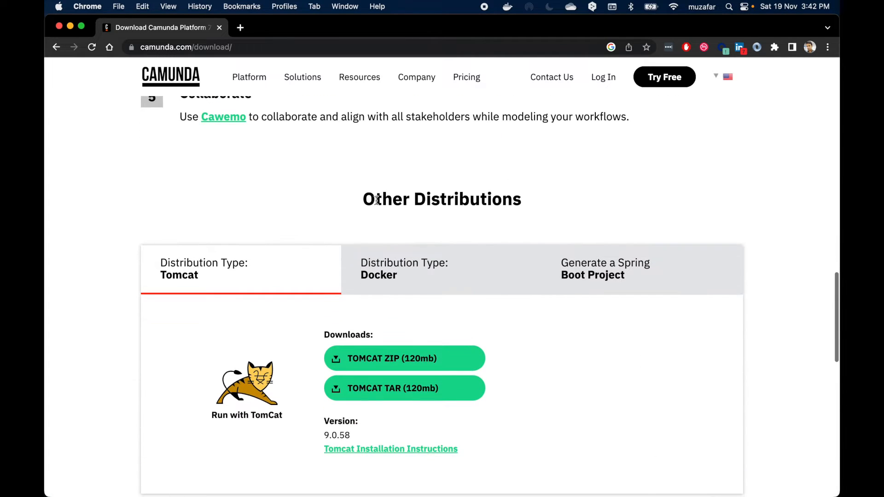
mouse_move(413, 198)
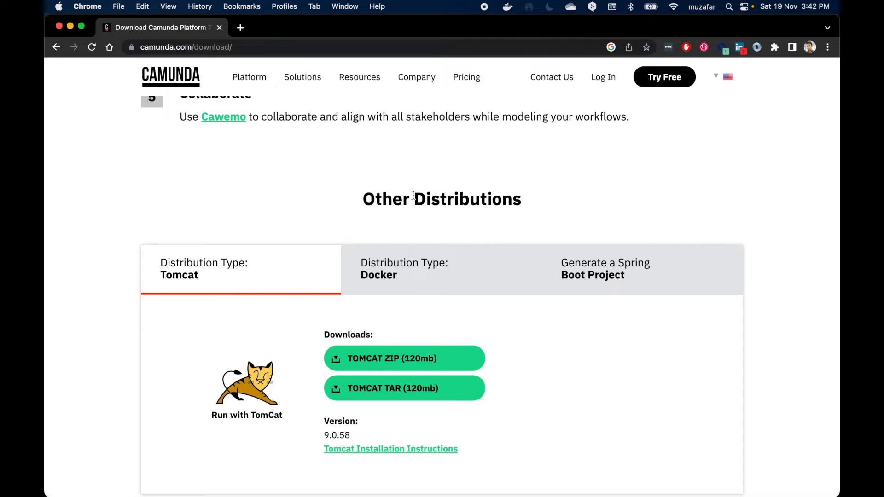
mouse_move(324, 221)
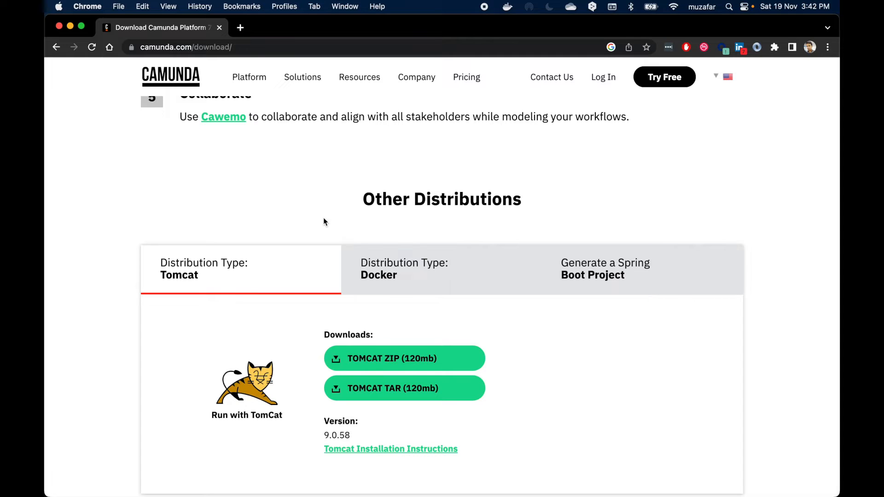
mouse_move(200, 282)
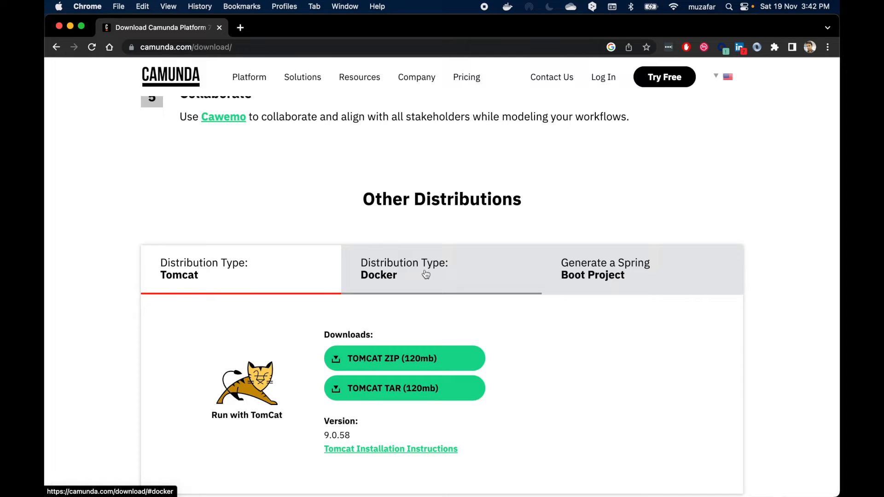
mouse_move(592, 281)
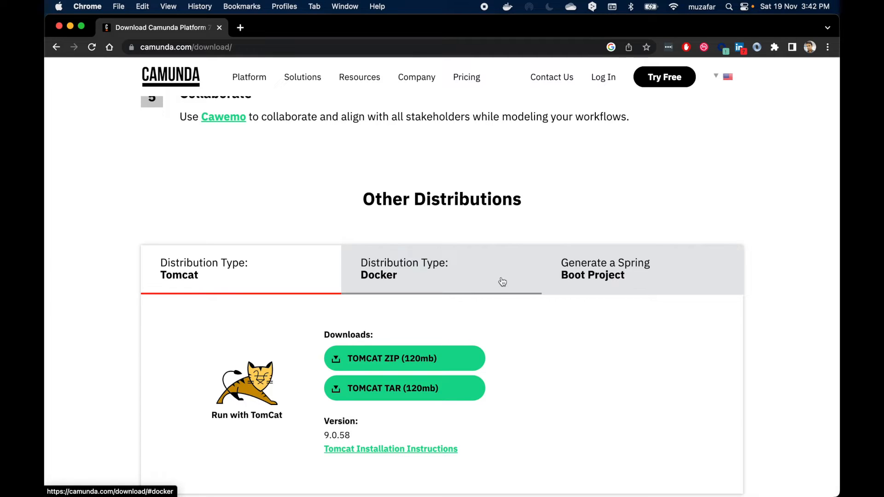
mouse_move(451, 280)
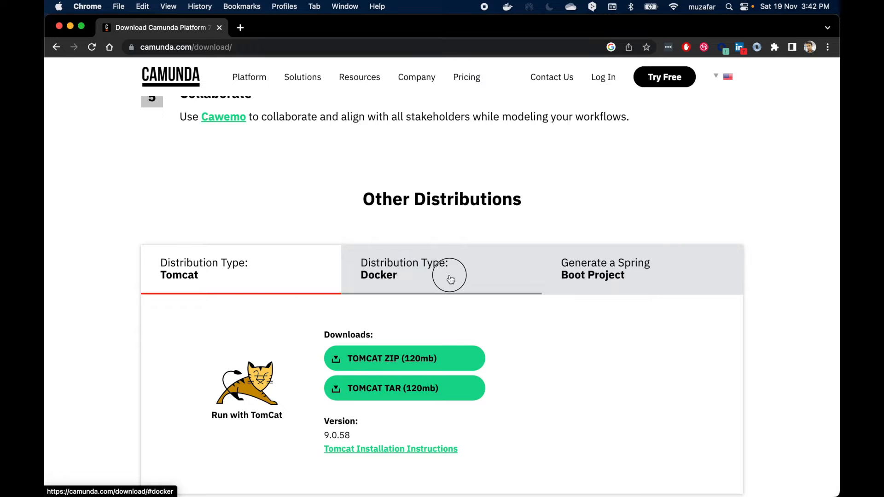
Show the Docker distribution commands, select the docker run command, and bring up Docker Desktop's menu
click(441, 269)
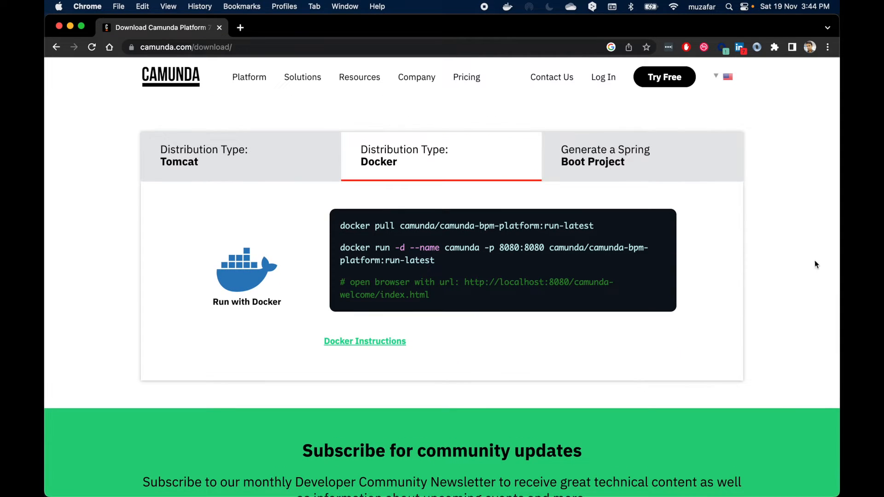
mouse_move(444, 245)
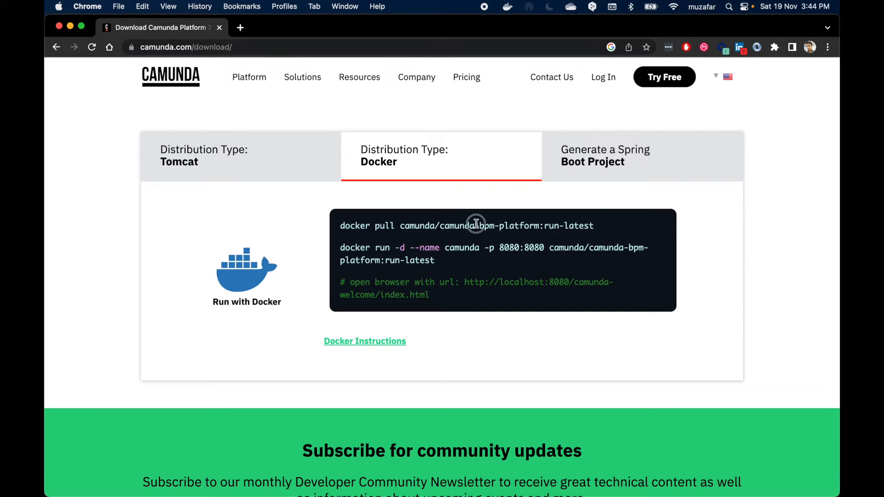
triple_click(466, 226)
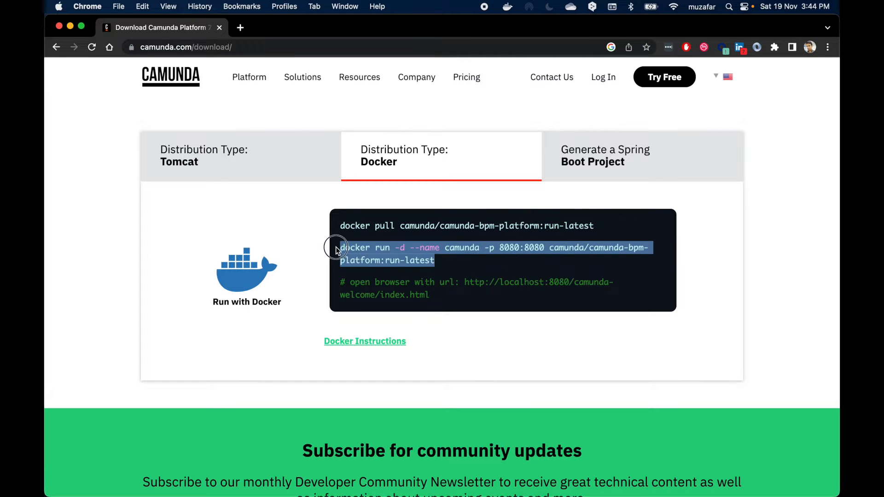
click(446, 265)
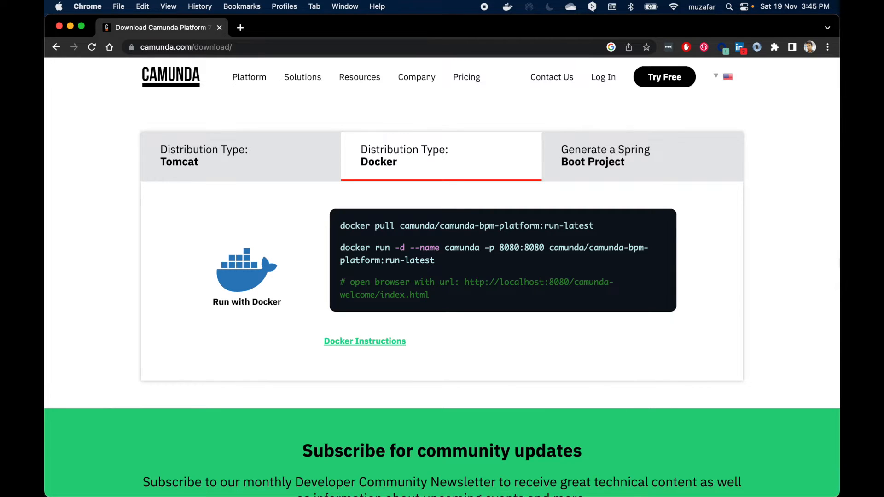
mouse_move(504, 43)
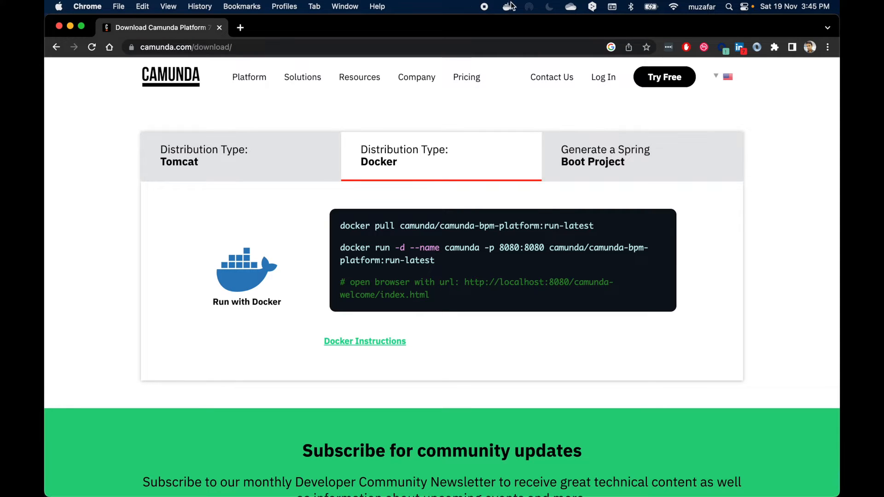
mouse_move(506, 10)
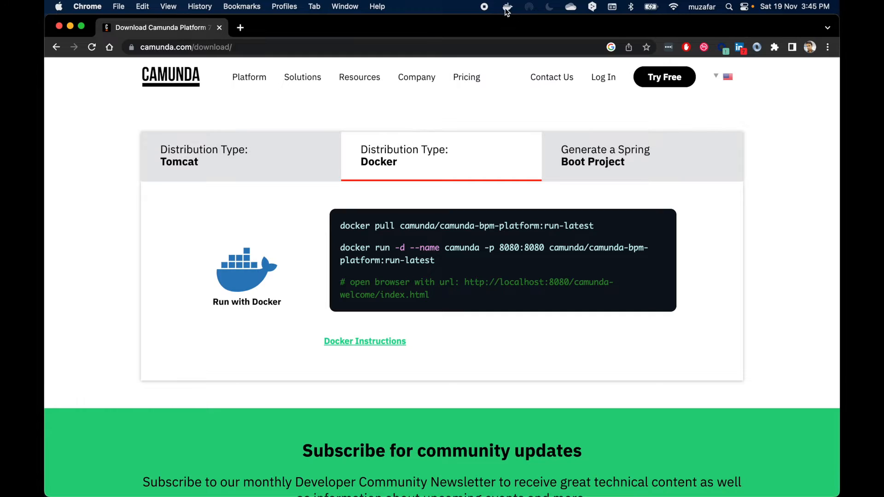
click(507, 7)
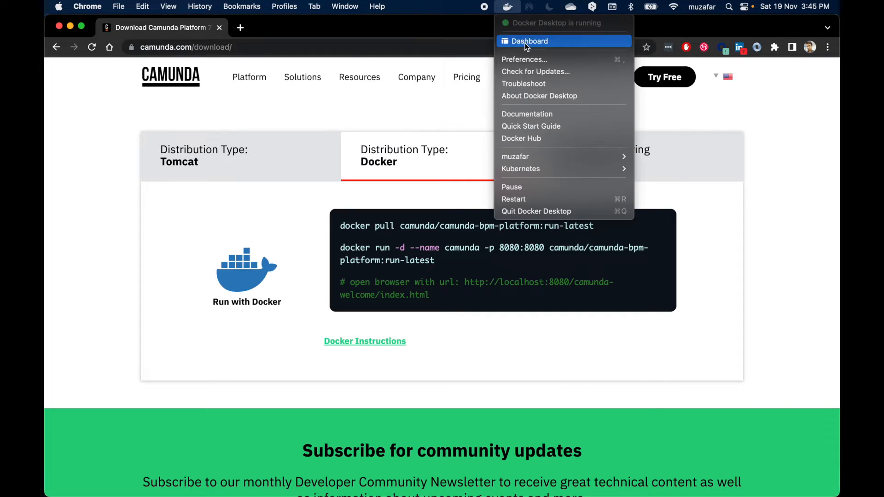
mouse_move(563, 28)
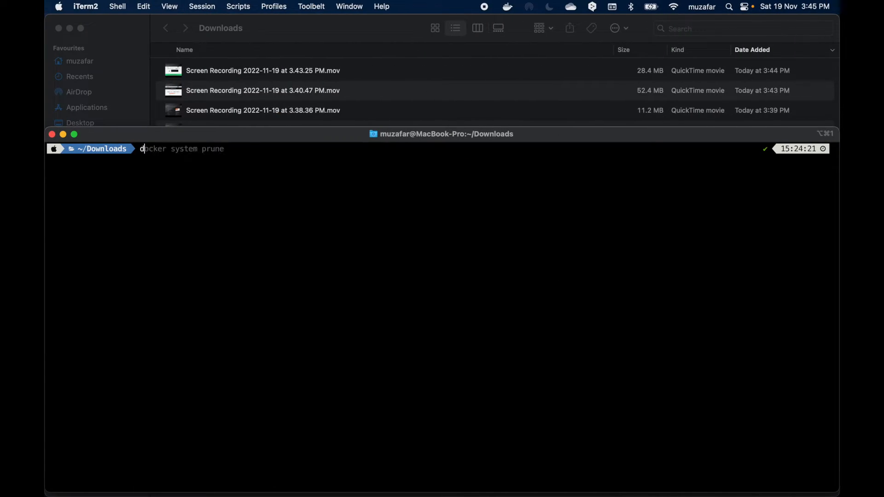
Run docker ps showing no containers, then docker version, leaving a cleared Downloads prompt
key(Return)
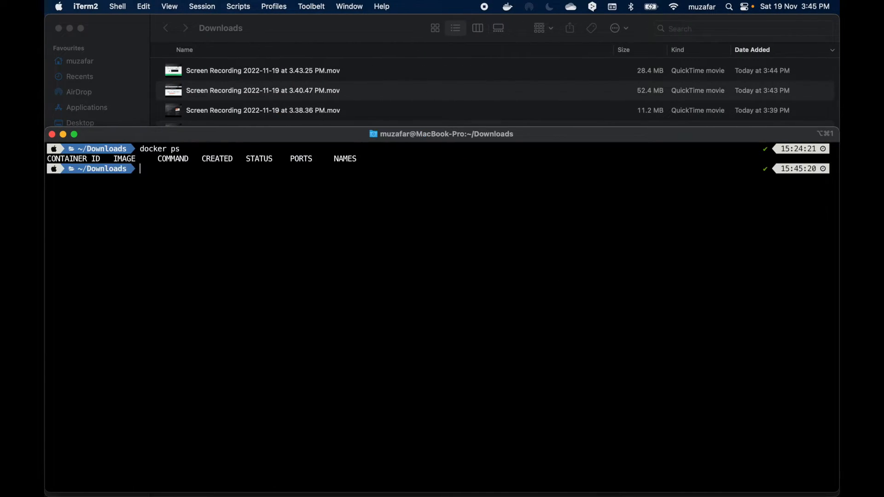
mouse_move(361, 212)
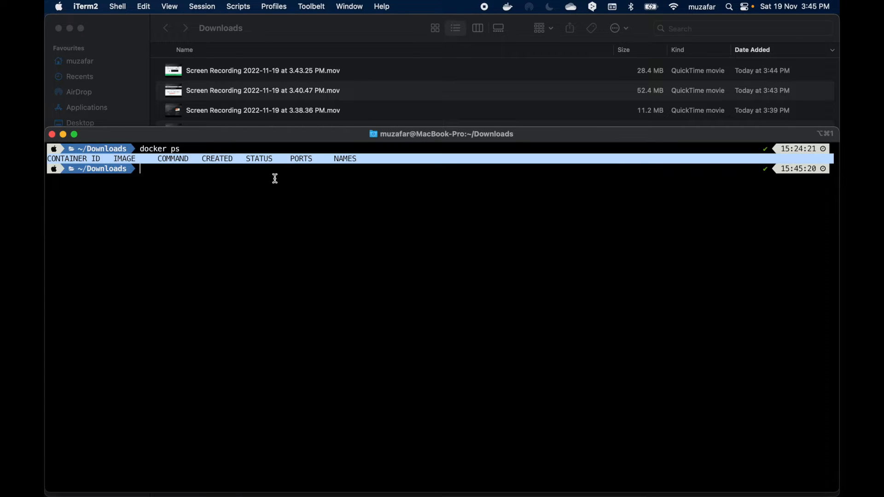
mouse_move(299, 203)
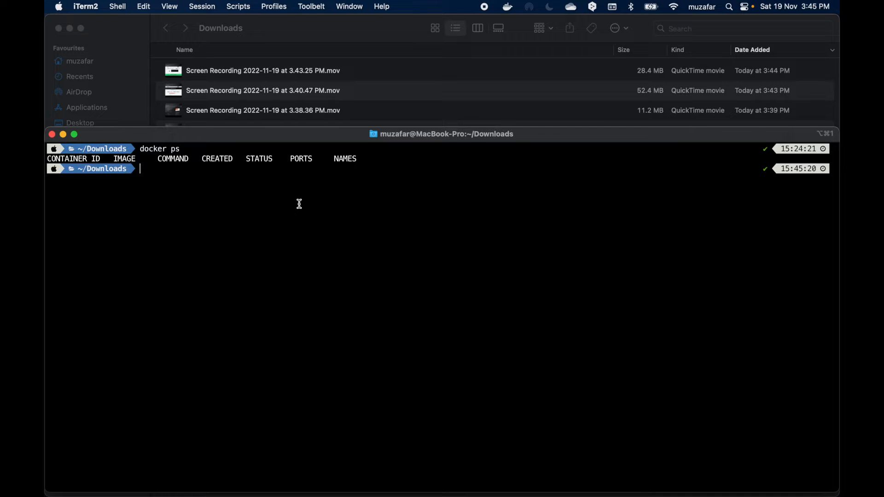
text(docker ps)
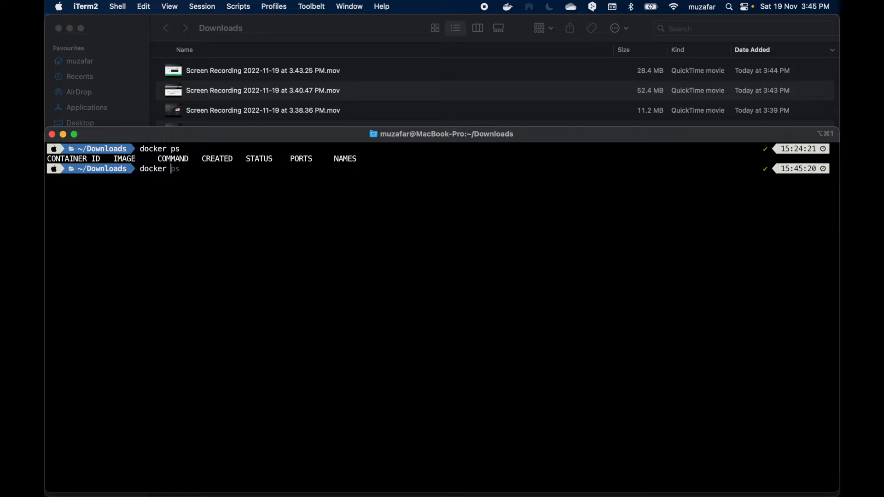
text(vers)
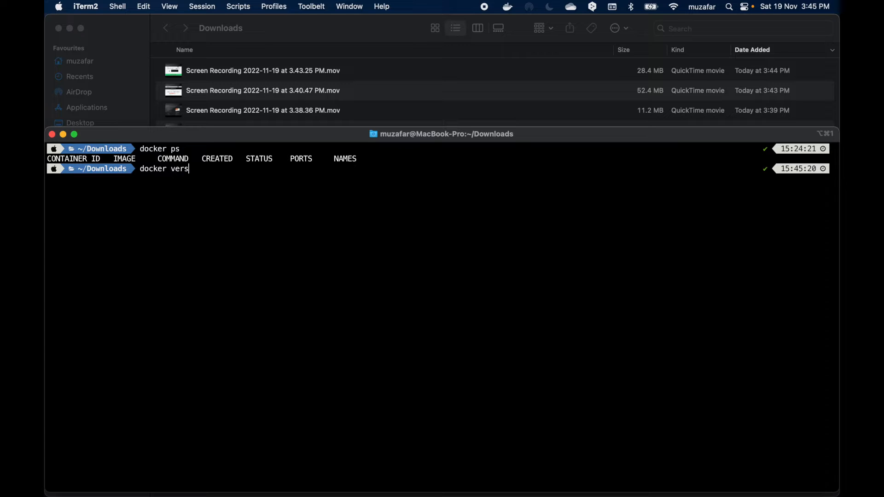
key(Return)
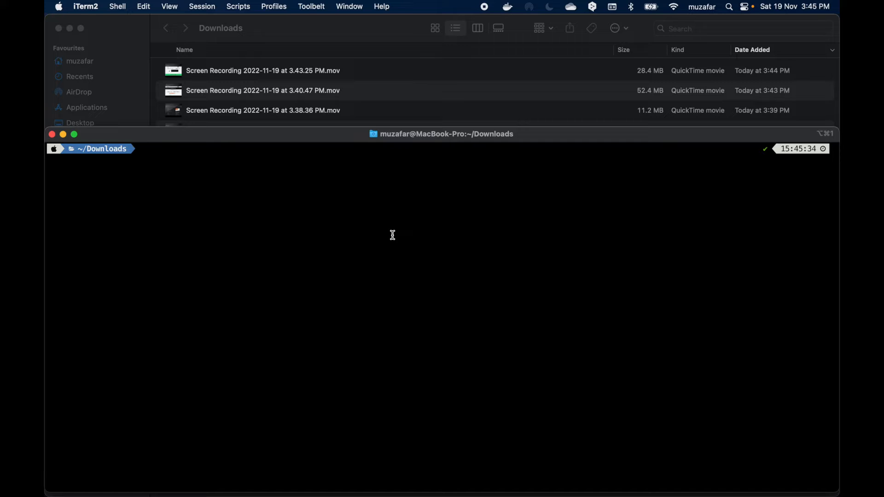
Pull the camunda/camunda-bpm-platform:run-latest image from Docker Hub
text(docker pull camunda/camunda-bpm-platform:run-latest)
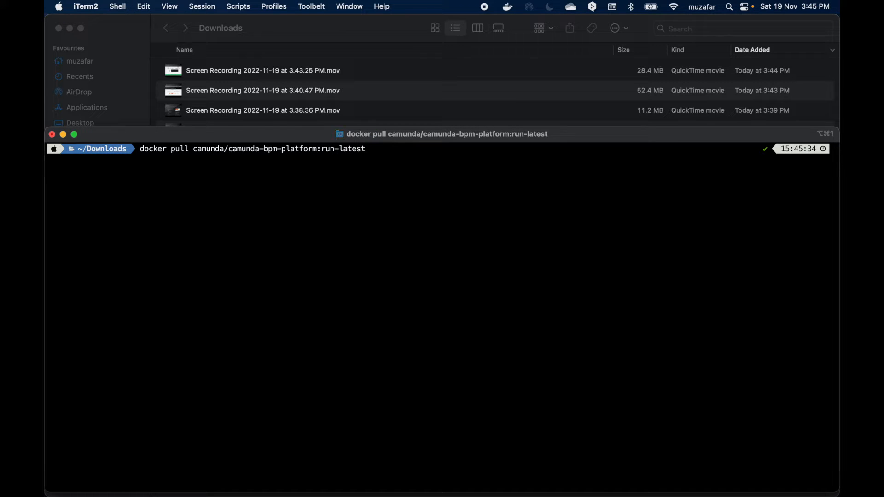
key(Return)
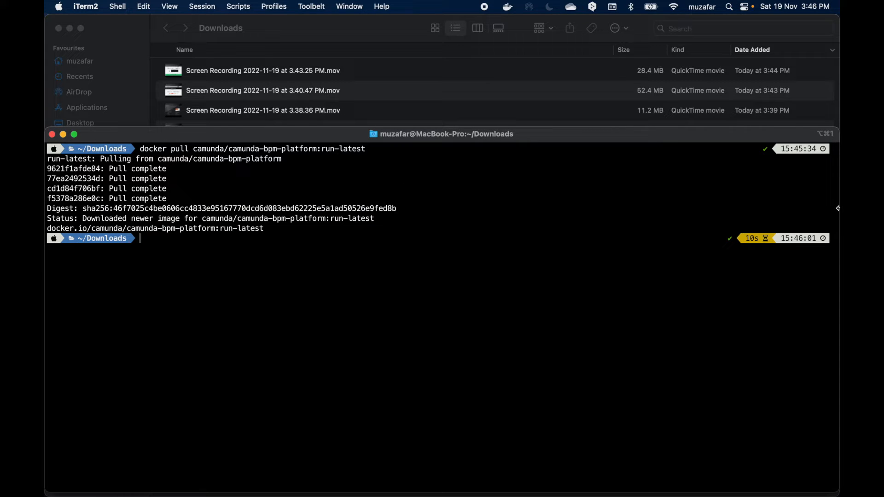
mouse_move(389, 313)
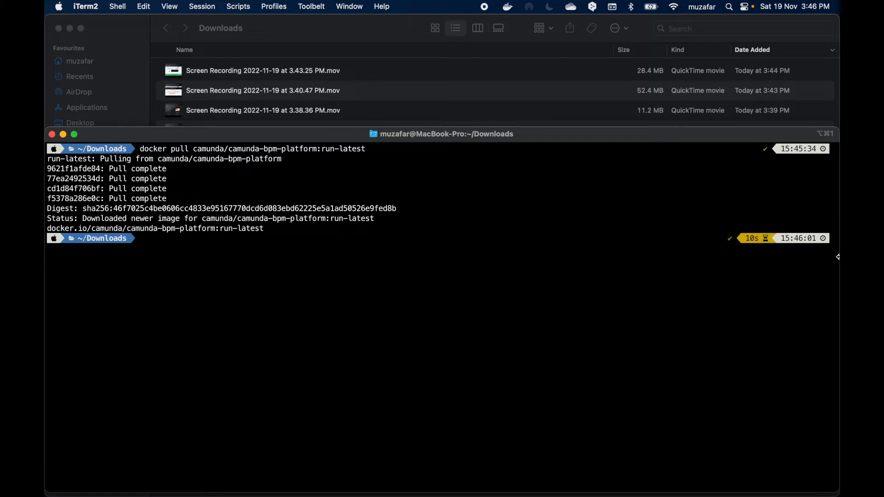
Run docker images, listing the camunda-bpm-platform run-latest image at about 298 MB
key(Up)
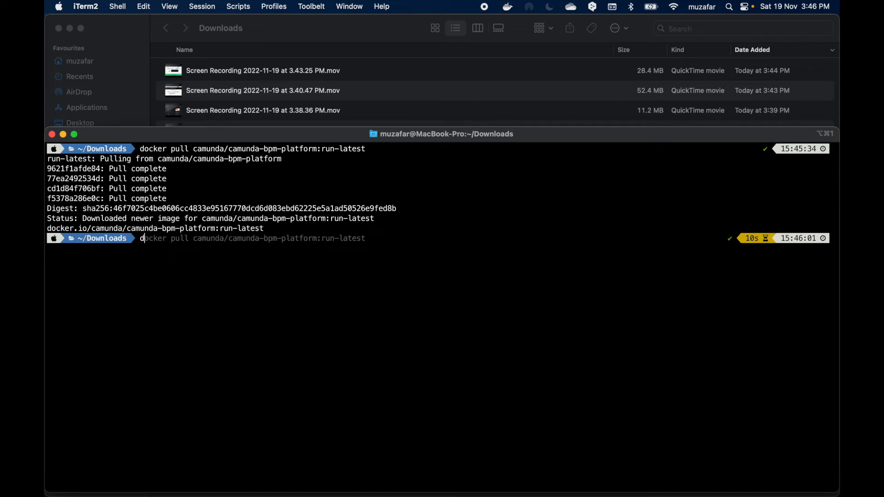
text(docker images)
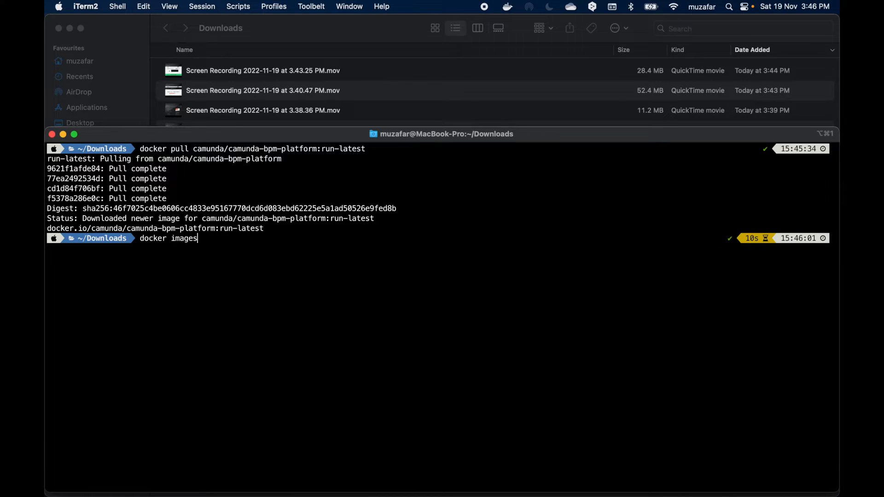
key(Return)
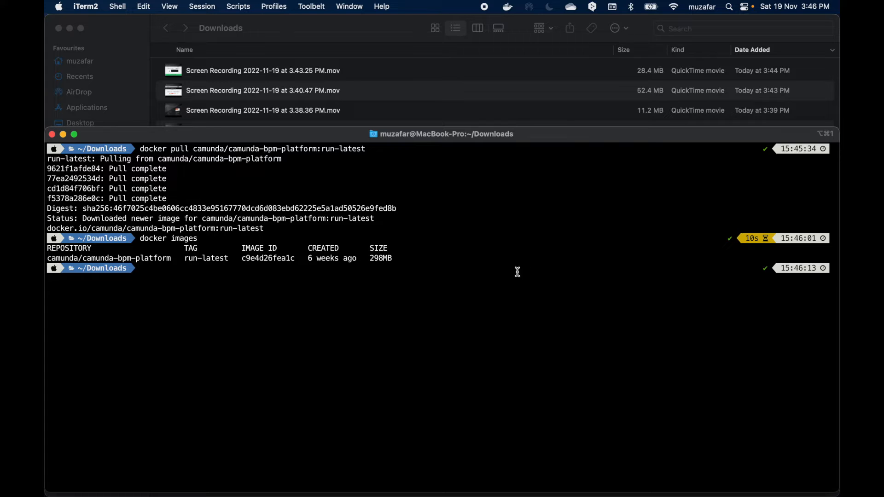
double_click(152, 257)
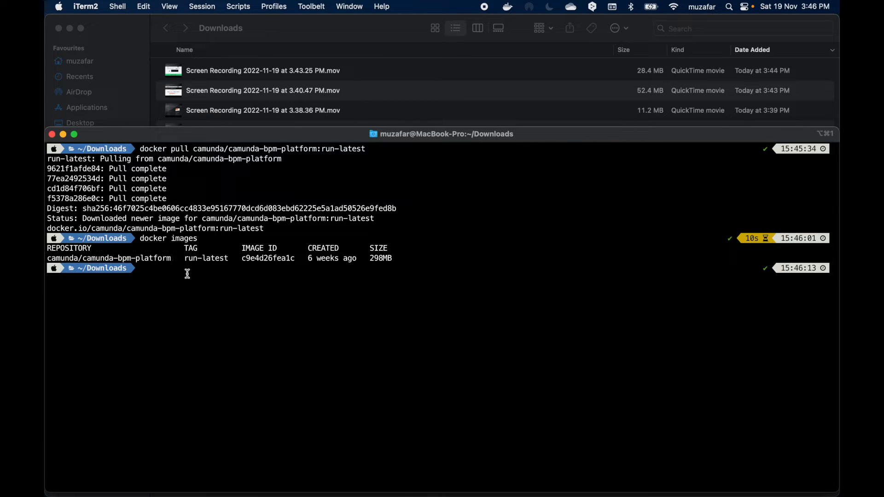
mouse_move(568, 72)
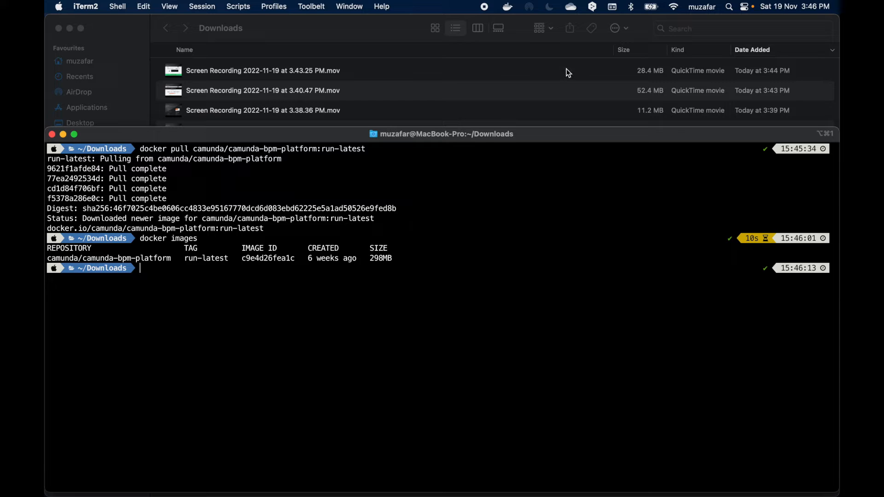
Show Docker Desktop's Images page listing the Camunda platform image at 297.99 MB
click(507, 6)
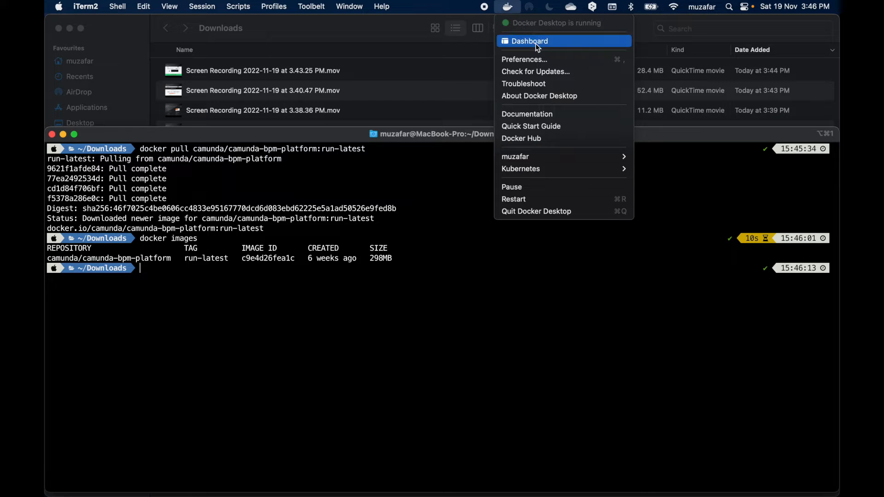
click(528, 41)
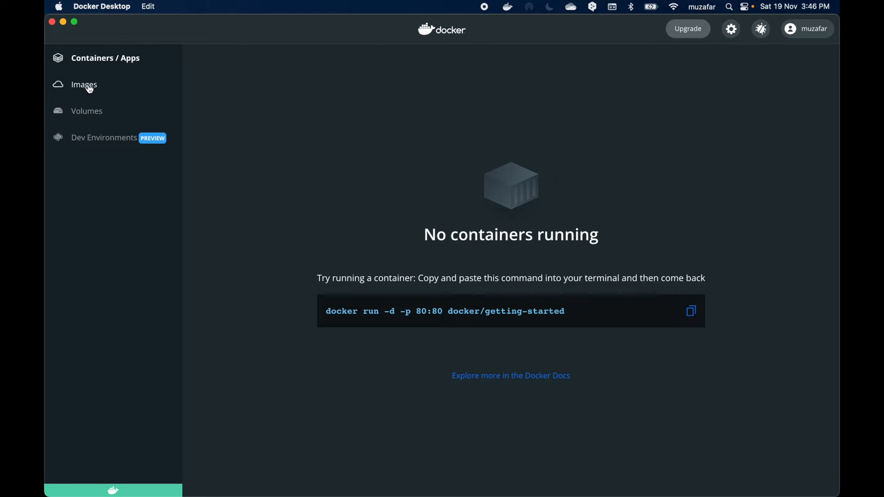
click(84, 84)
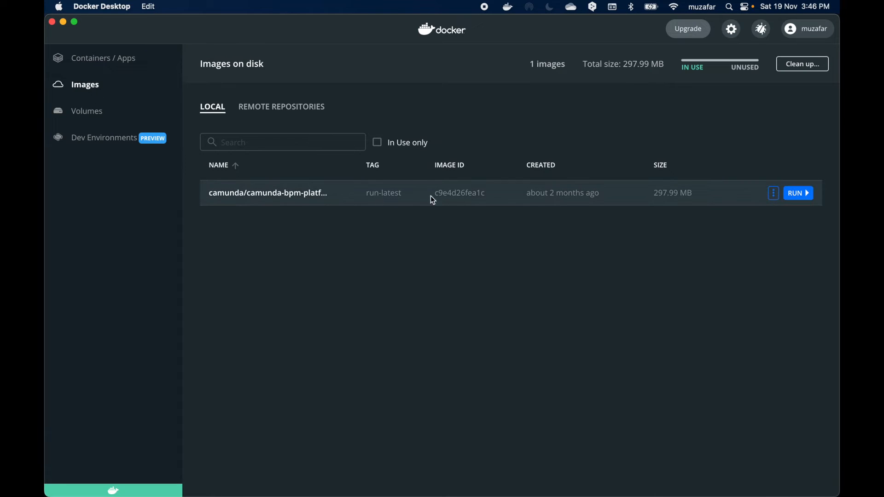
mouse_move(287, 192)
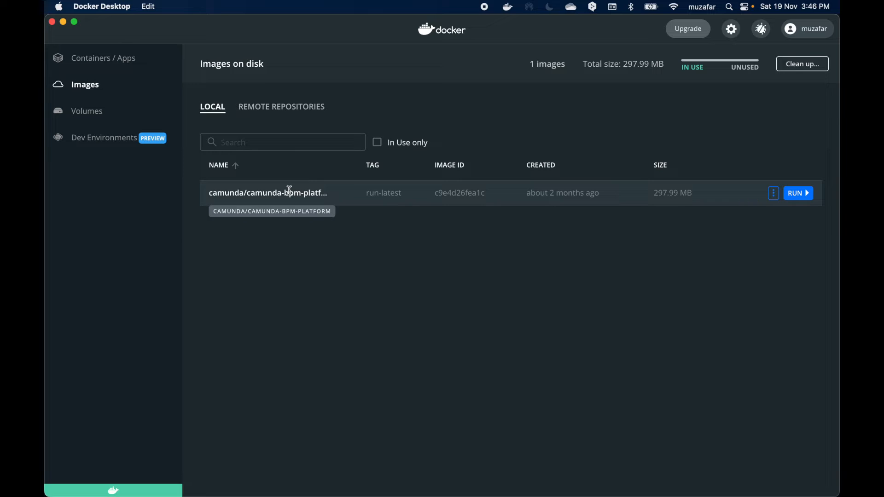
mouse_move(56, 31)
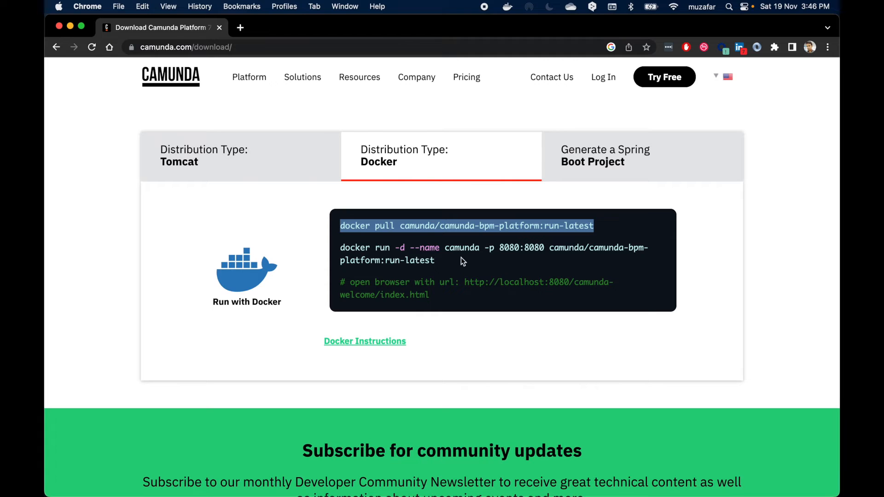
mouse_move(444, 265)
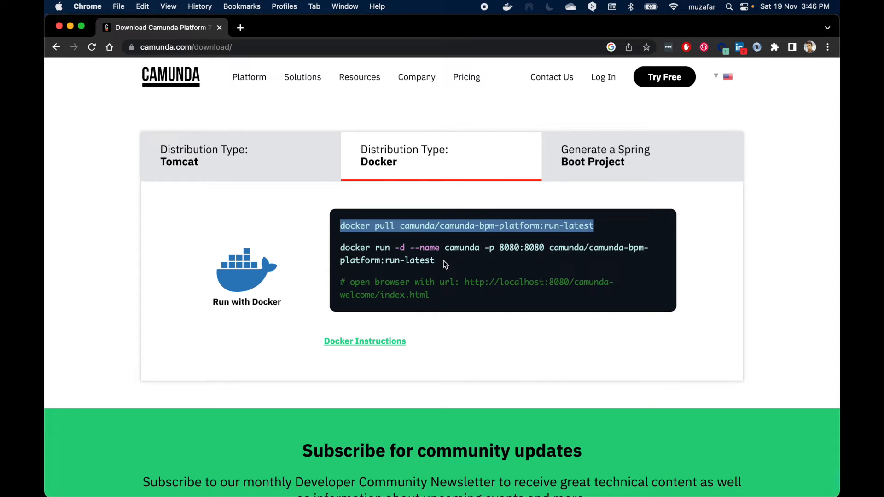
Select the docker run command on the Camunda download page's Docker tab
double_click(356, 247)
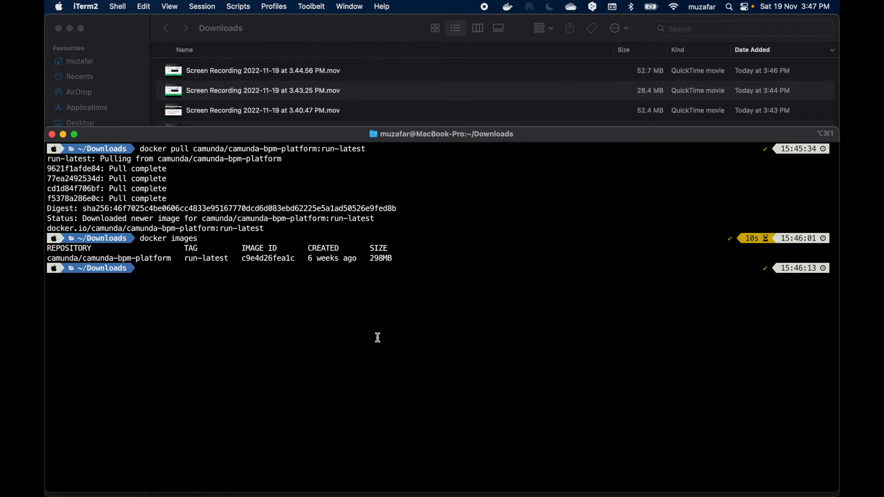
Start the Camunda container detached on port 8080 with docker run, retrying after the invalid reference error
text(docker run -d --name camunda -p 8080:8080 camunda/camunda-bpm-platform:run-latest)
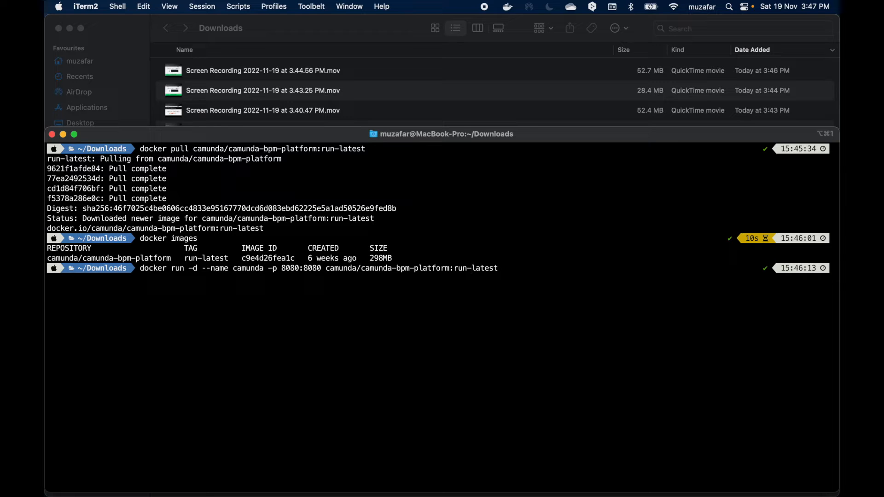
key(Return)
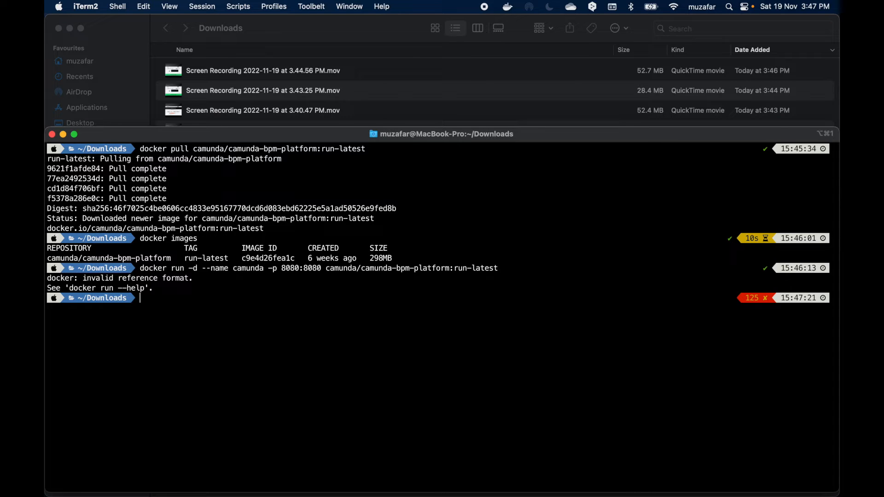
text(docker run -d --name camunda -p 8080:8080 camunda/camunda-bpm-platform:run-latest)
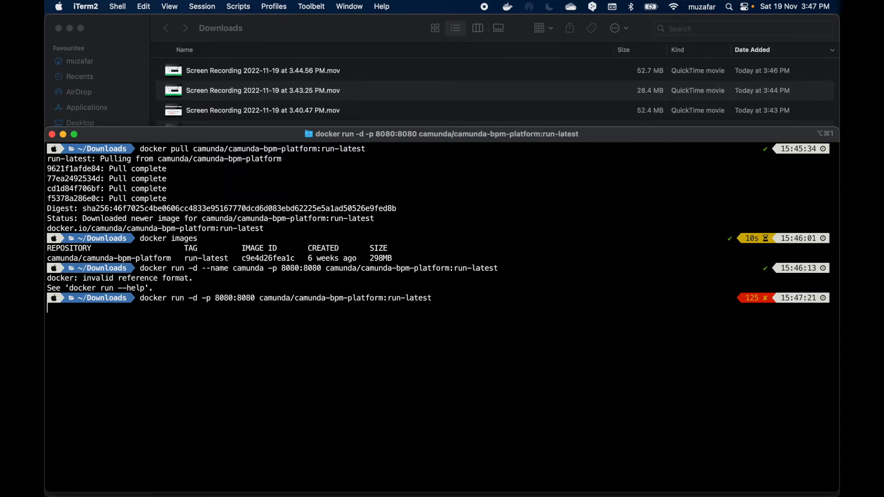
key(Return)
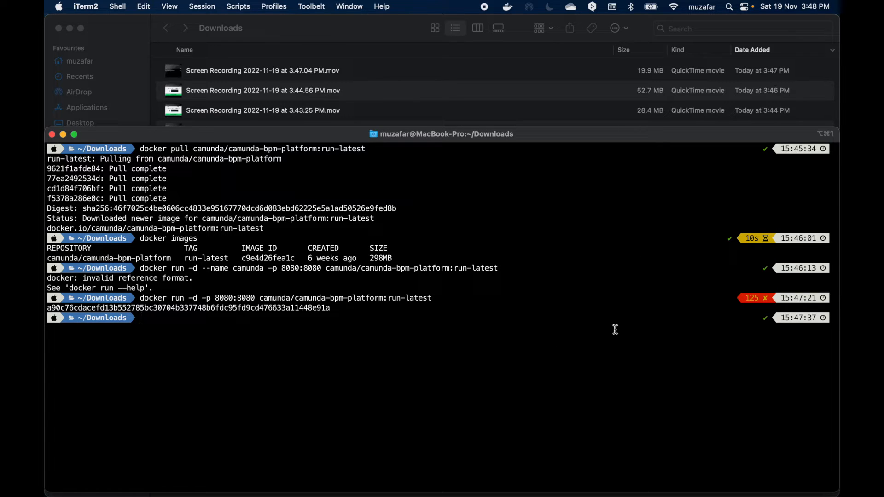
mouse_move(434, 389)
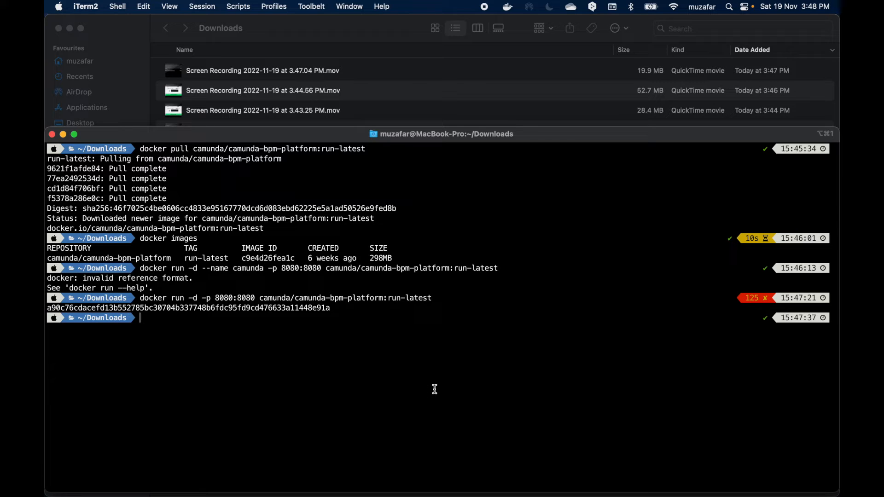
key(Up)
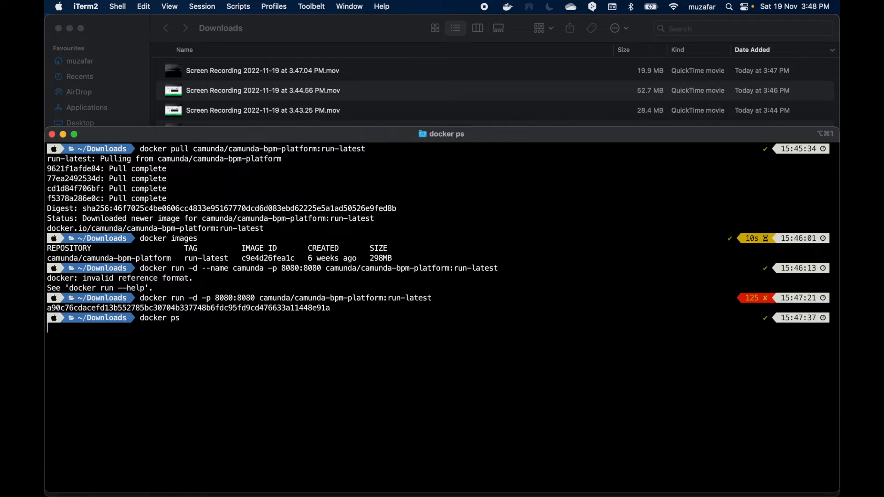
Run docker ps to confirm the Camunda container is up, mapping port 8080 to 8080
key(Return)
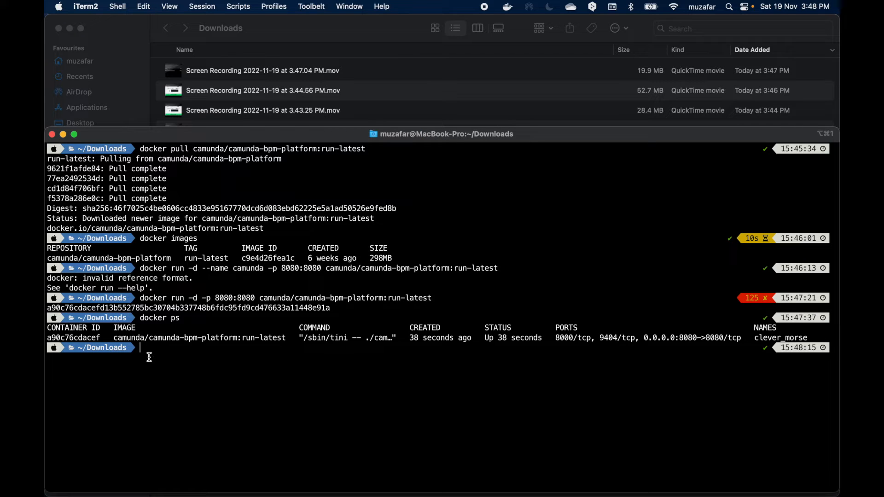
mouse_move(540, 338)
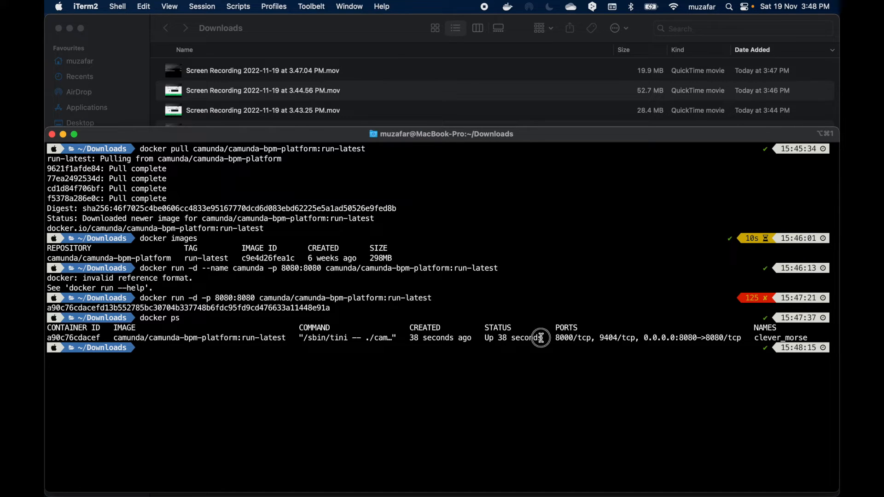
mouse_move(650, 345)
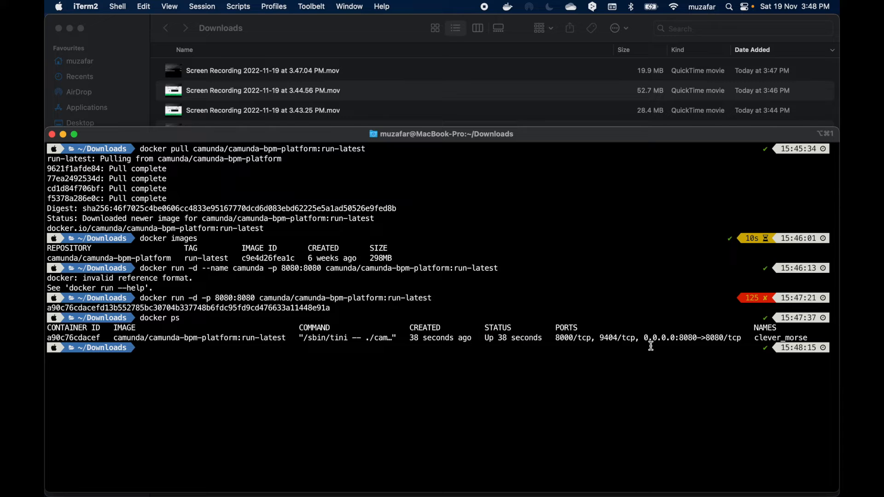
mouse_move(696, 337)
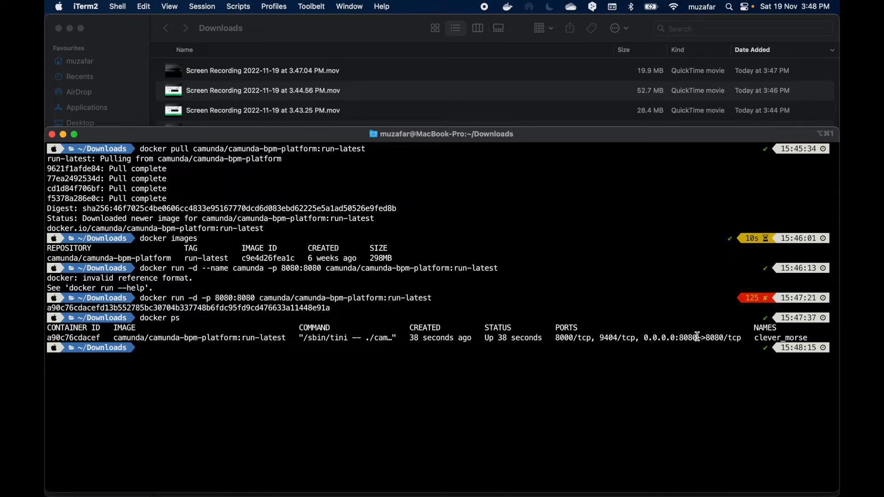
mouse_move(659, 357)
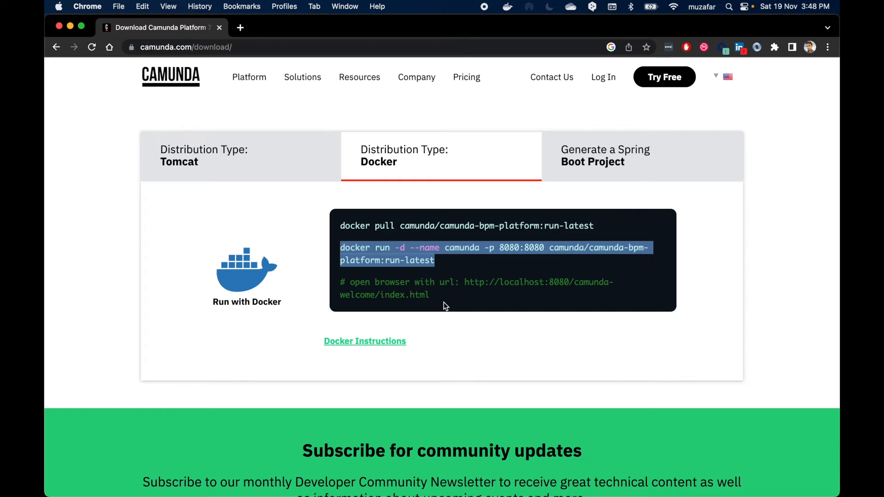
mouse_move(239, 26)
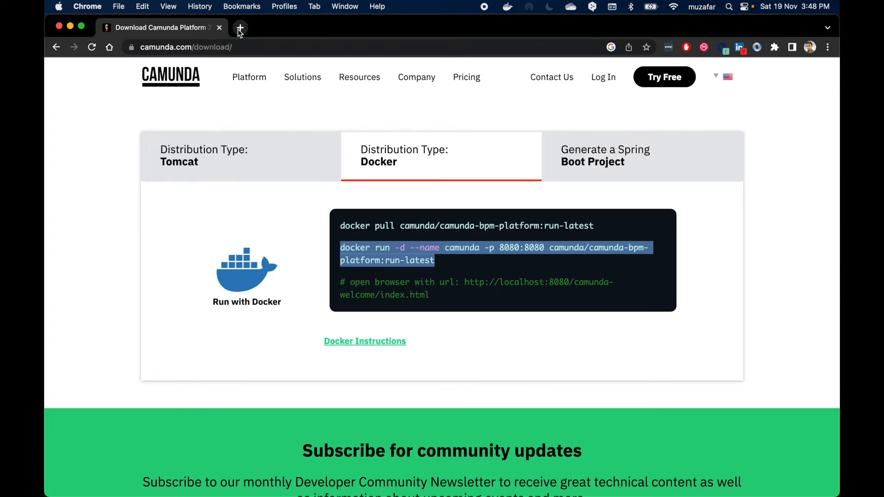
Open localhost:8080 in a new Chrome tab to reach the Camunda Welcome login page
click(239, 27)
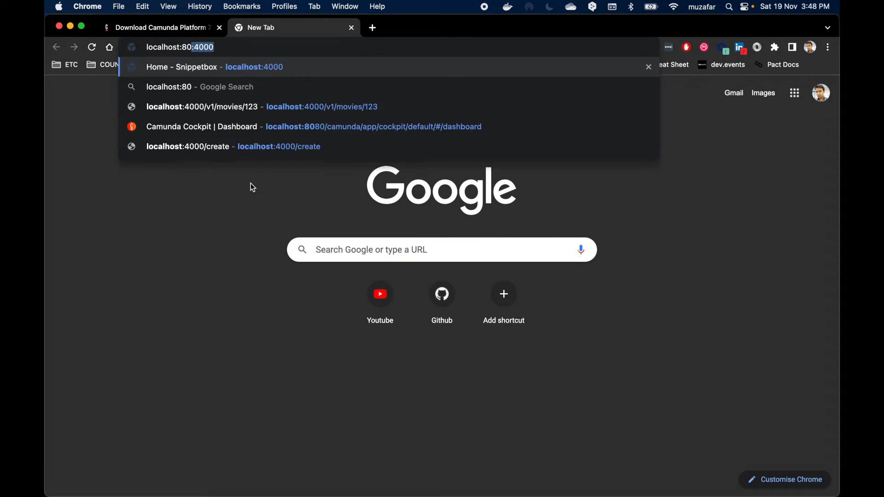
click(313, 126)
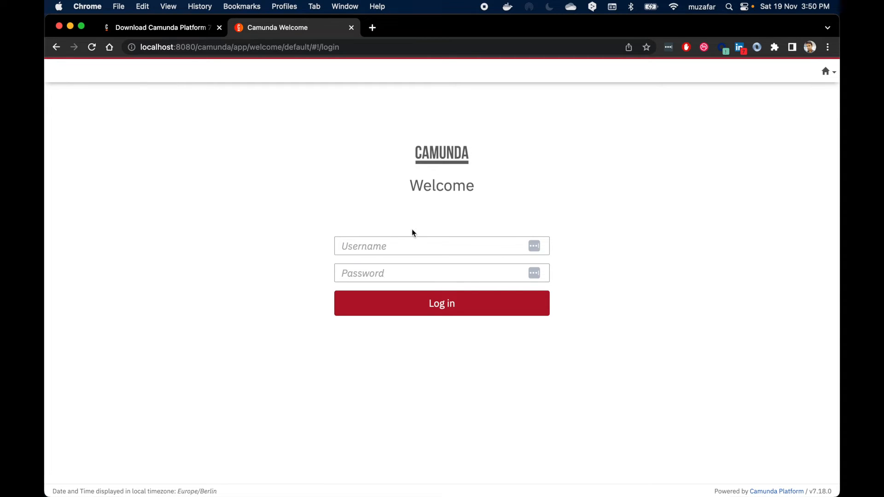
Log in as demo/demo, dismiss the password warning and the telemetry confirmation
click(441, 303)
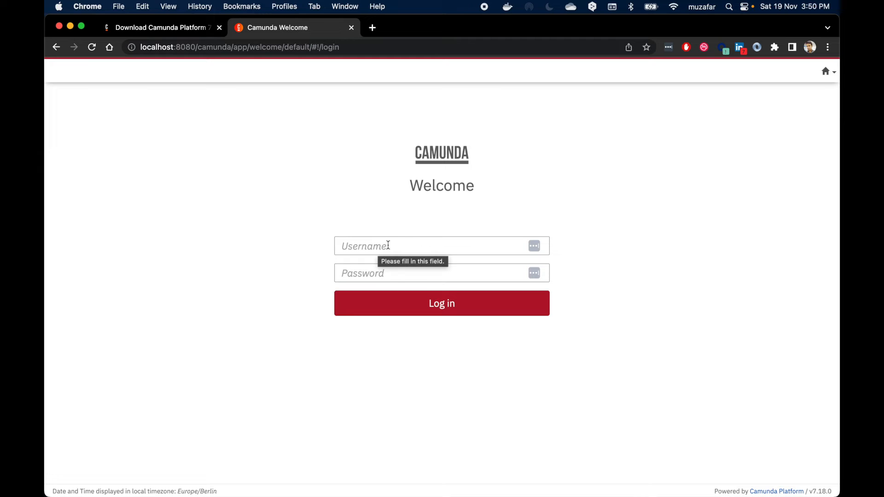
click(441, 246)
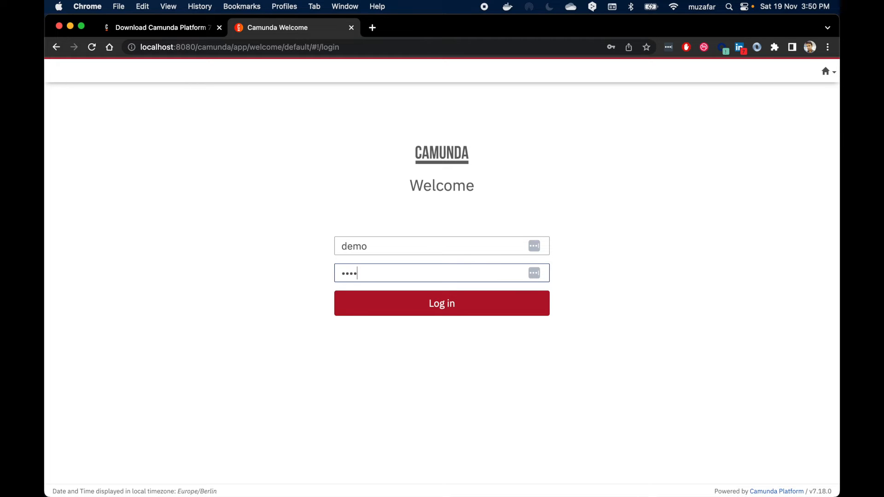
click(441, 303)
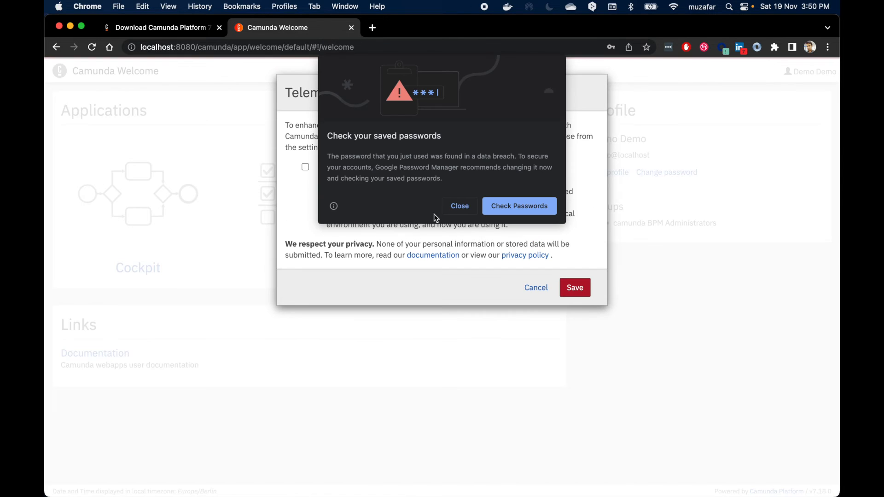
click(459, 206)
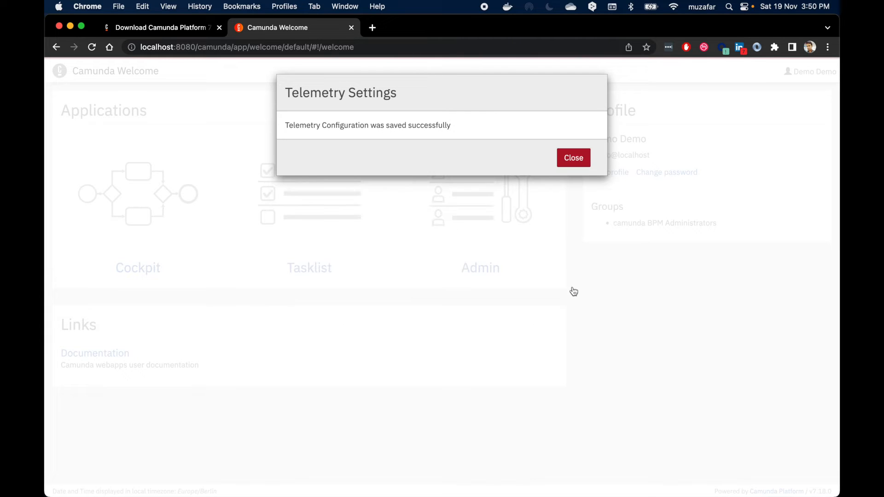
click(572, 157)
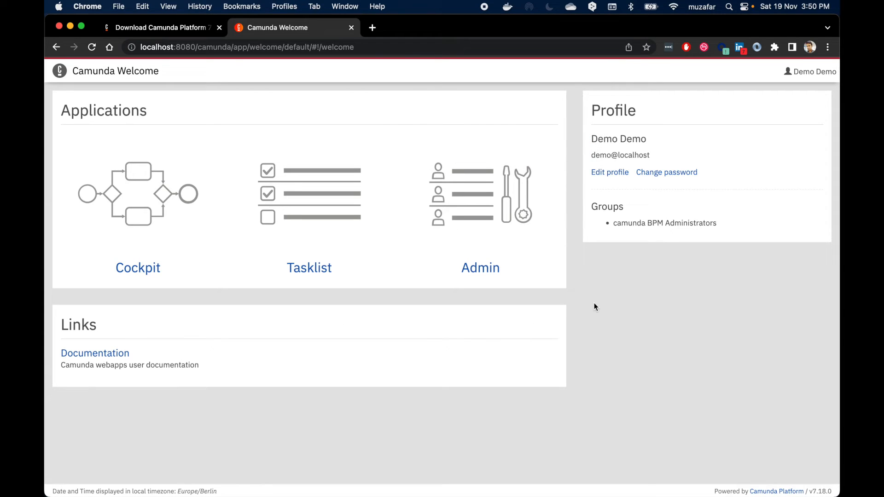
mouse_move(679, 311)
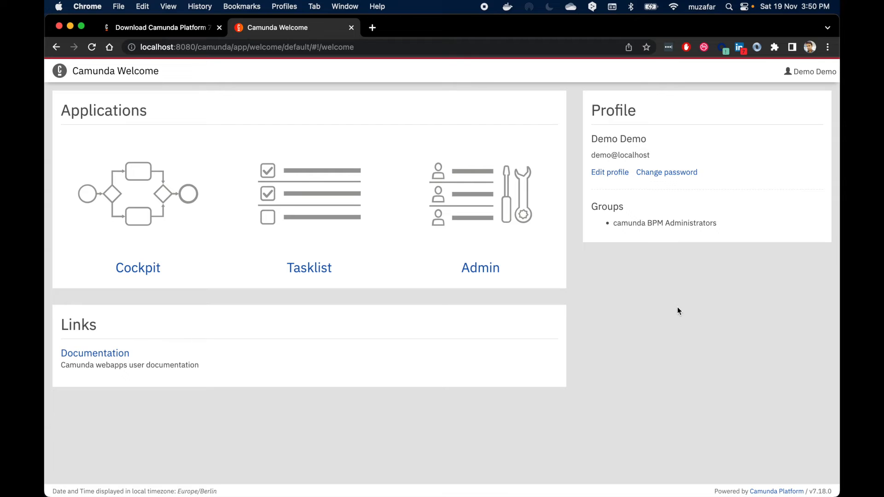
mouse_move(836, 255)
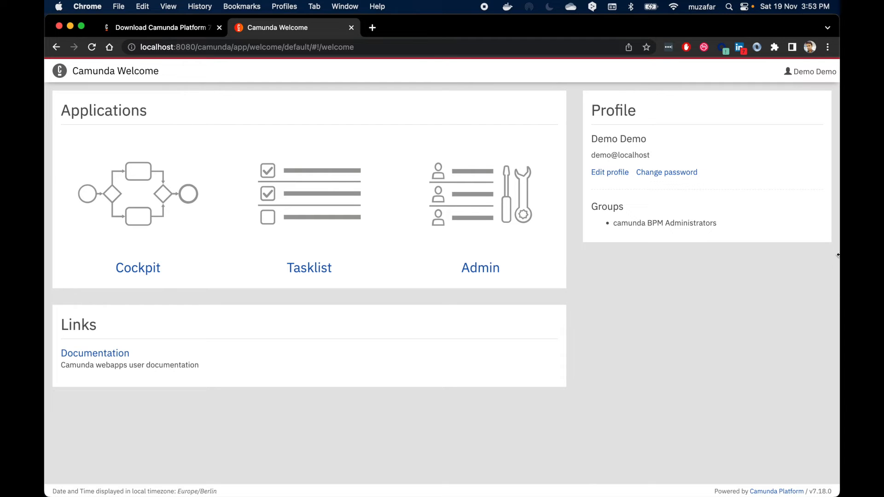
mouse_move(581, 277)
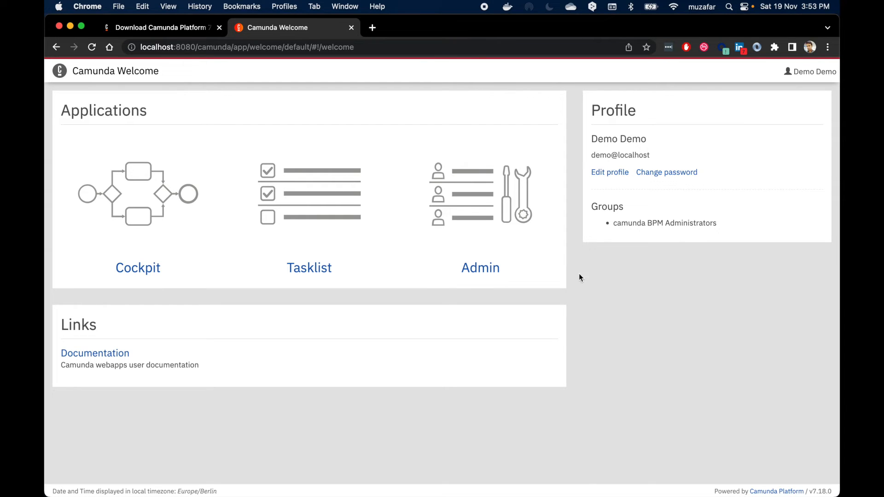
mouse_move(315, 313)
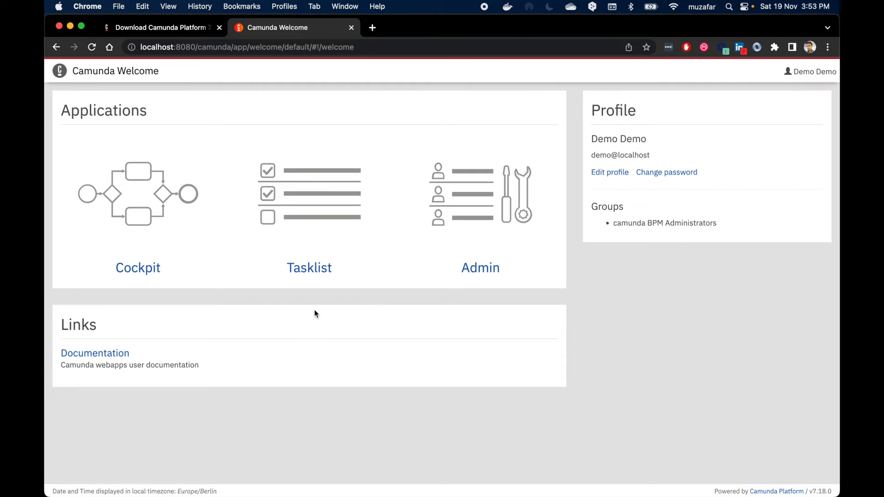
mouse_move(138, 268)
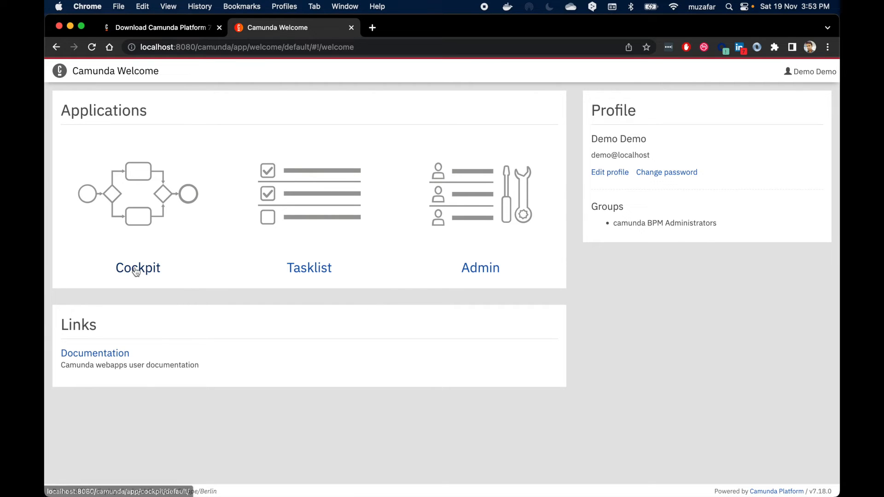
Enter Cockpit's Processes list and toggle between diagram previews and the tabular list
click(138, 267)
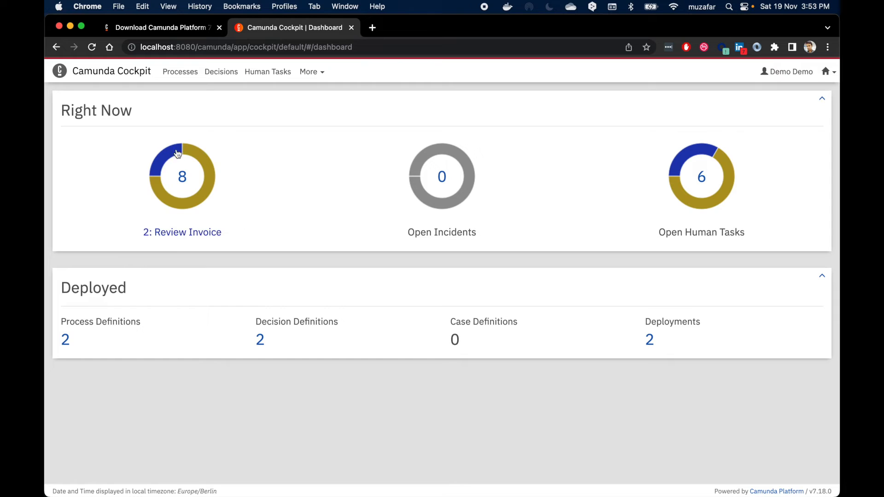
click(180, 71)
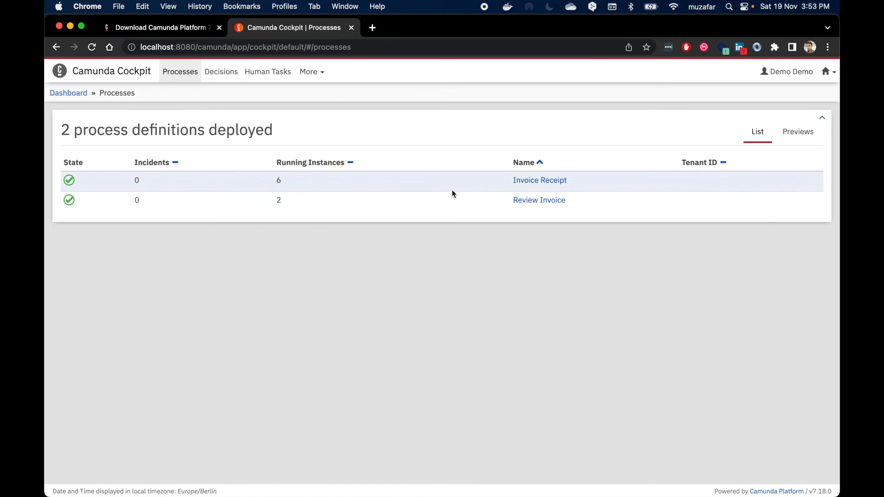
click(797, 132)
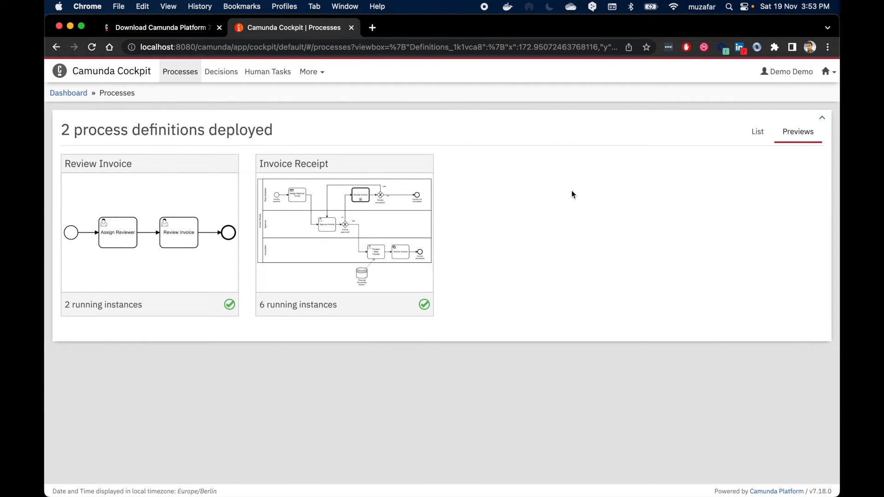
mouse_move(265, 233)
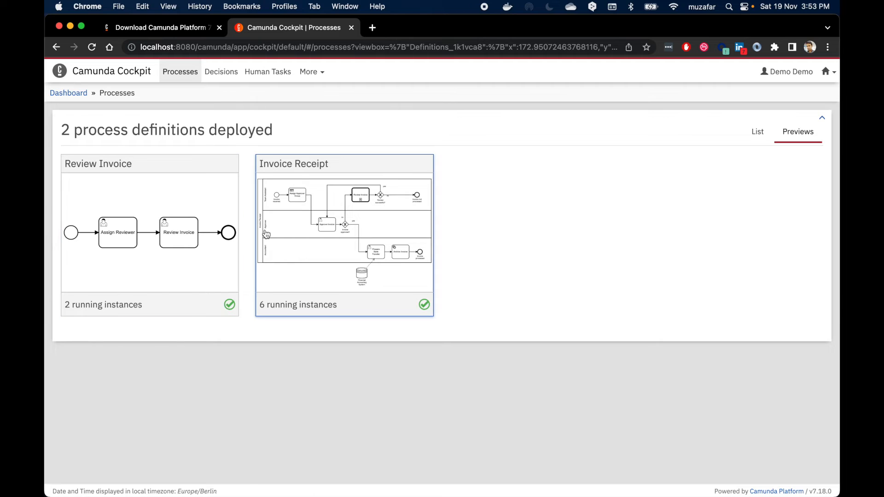
click(757, 132)
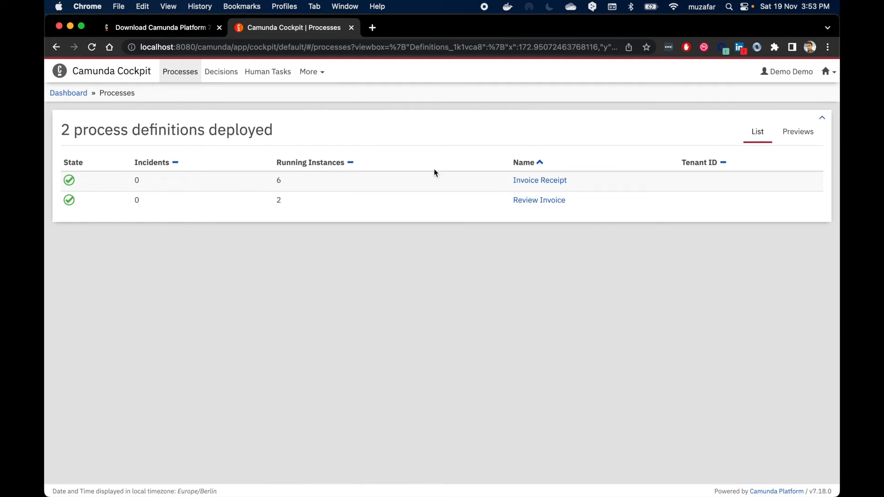
Open the Review Invoice process definition with its two running instances at Assign Reviewer
click(797, 132)
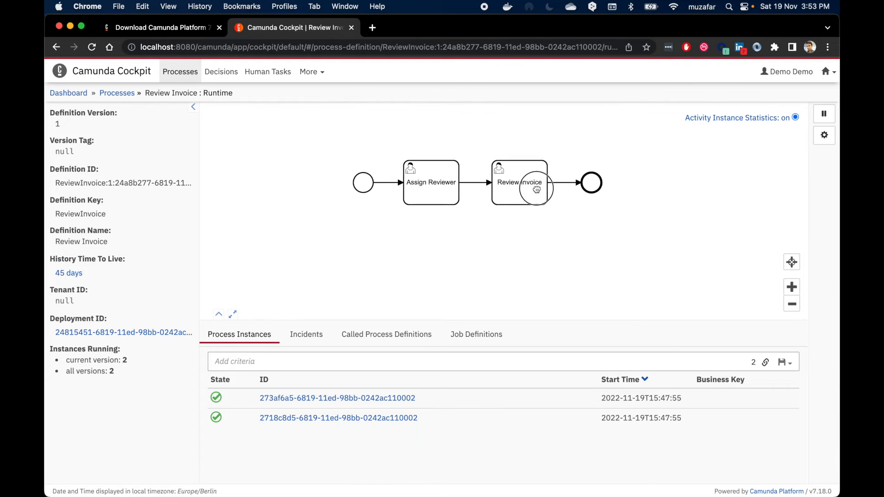
click(386, 333)
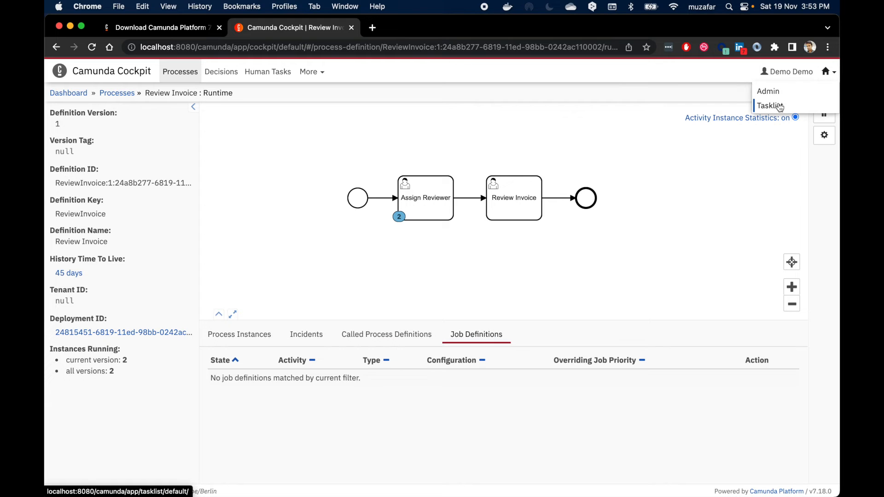
Tour Tasklist's Prepare Bank Transfer task and the Admin users list via the app menu
click(770, 105)
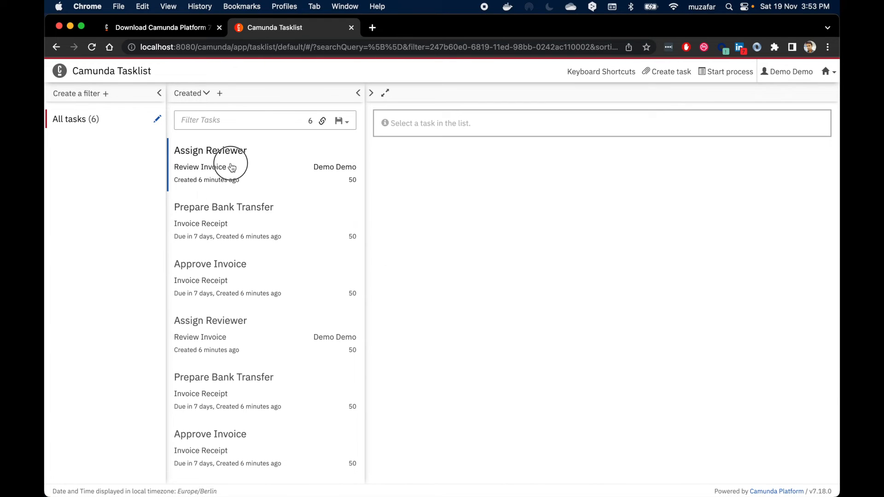
click(222, 207)
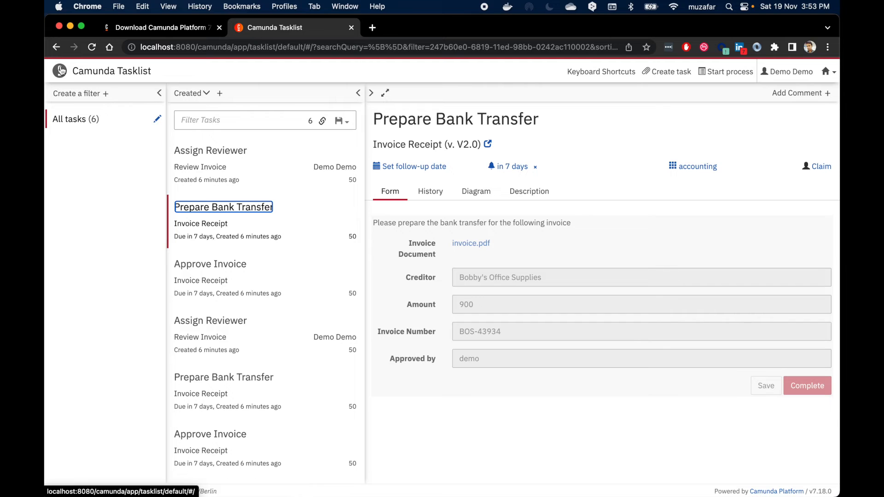
click(790, 72)
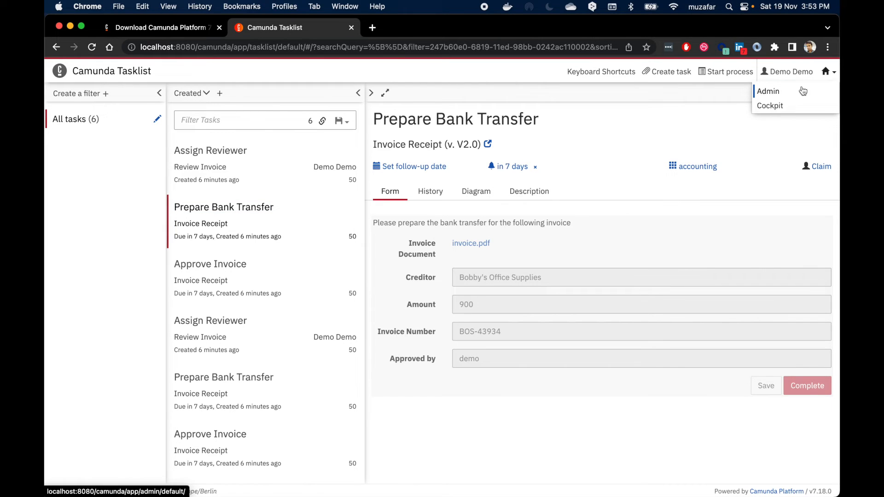
click(767, 91)
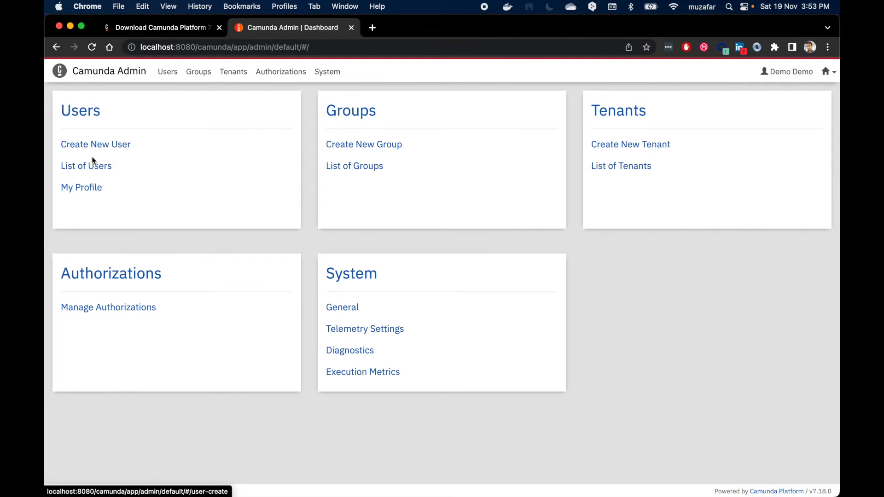
click(86, 166)
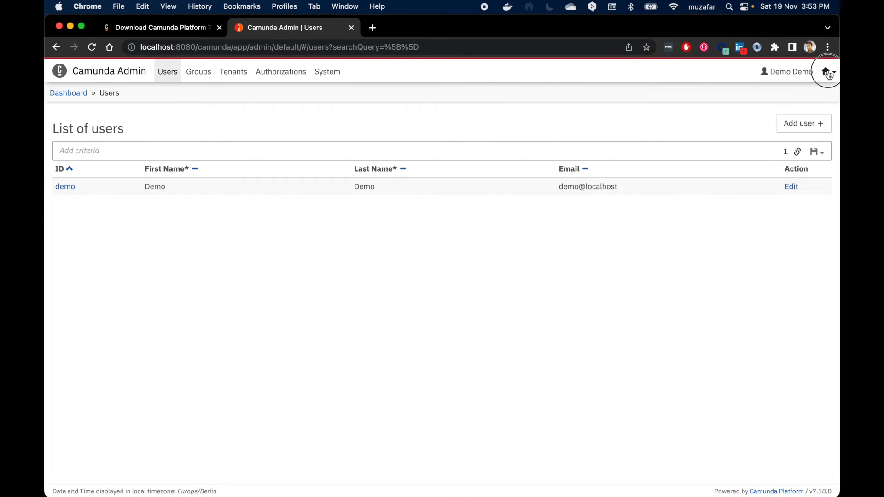
Return to Cockpit and open the Invoice Classification decision table under Decisions
click(825, 71)
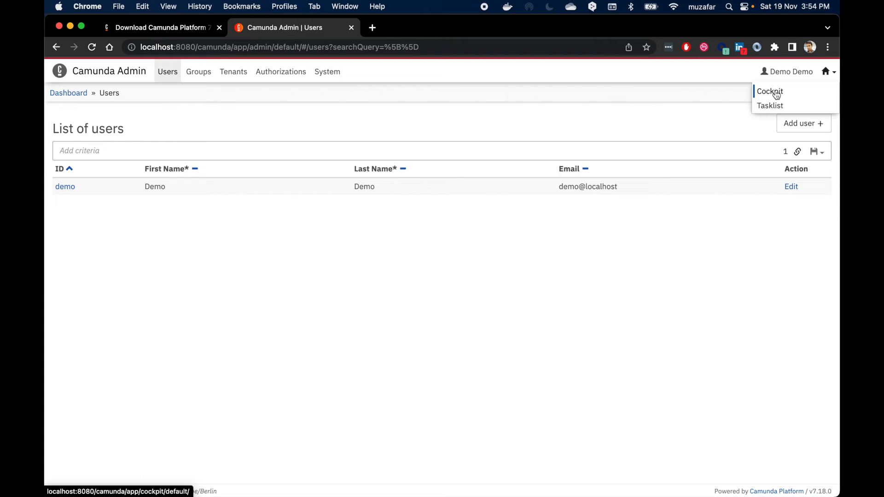
click(770, 91)
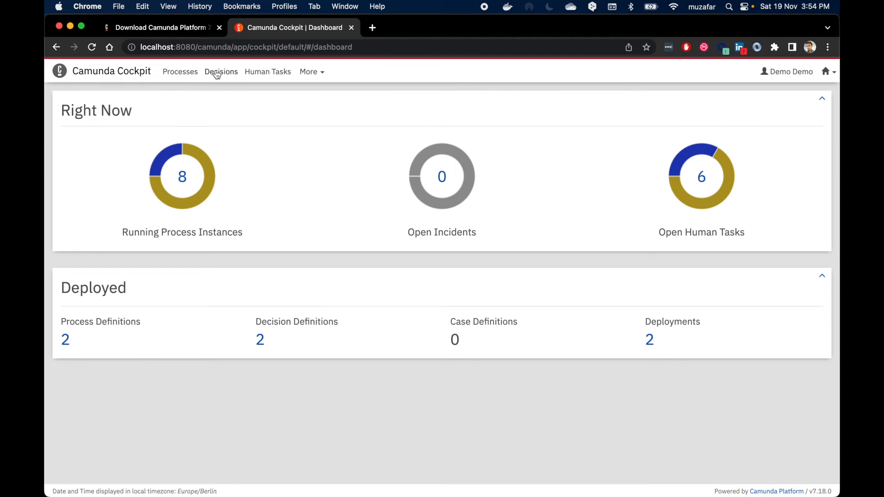
click(221, 72)
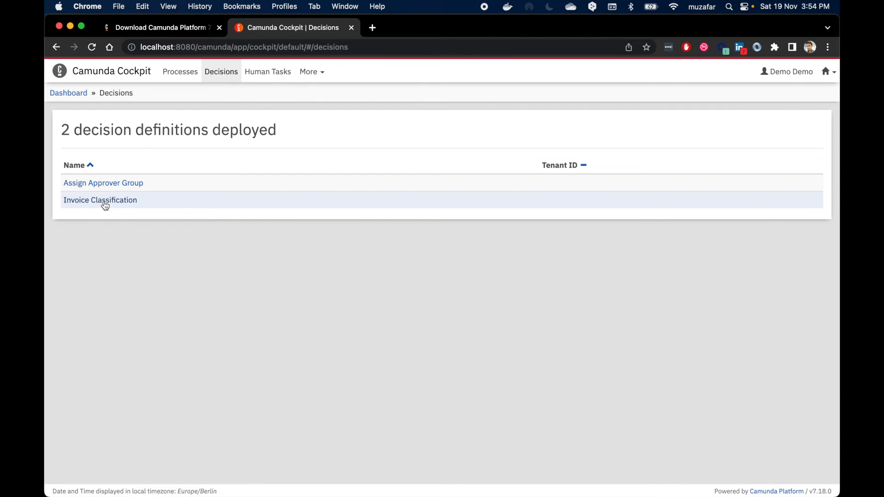
click(99, 199)
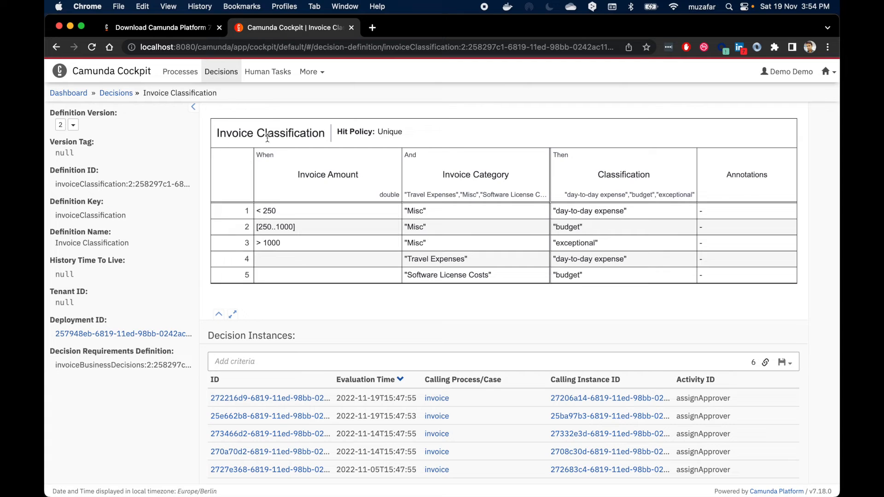
View the engine's deployments, visit Admin, then return to the Cockpit dashboard
click(309, 72)
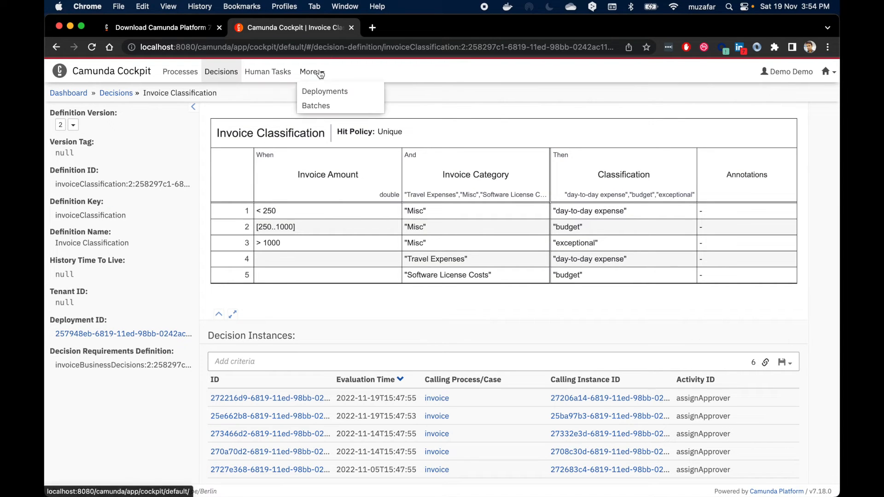
click(325, 91)
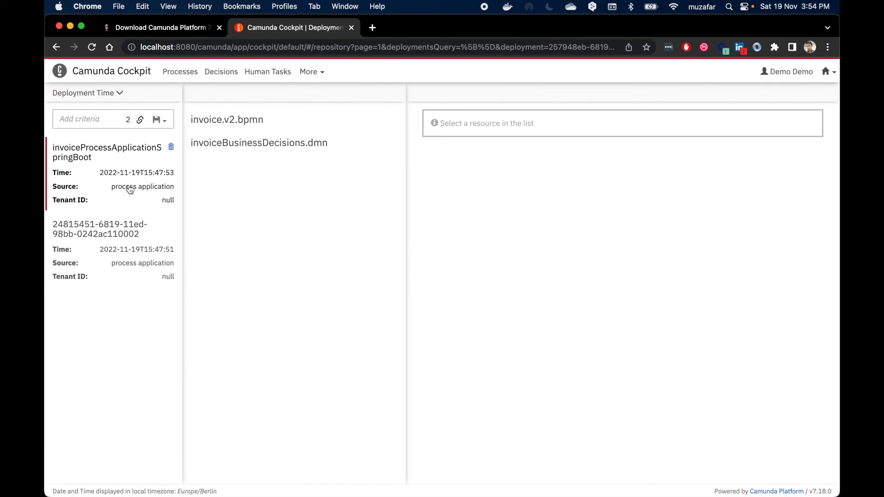
mouse_move(135, 181)
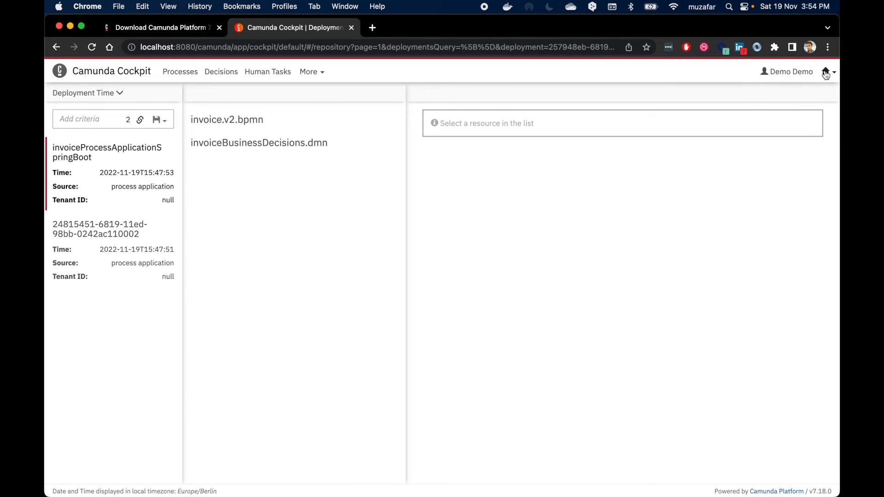
click(825, 72)
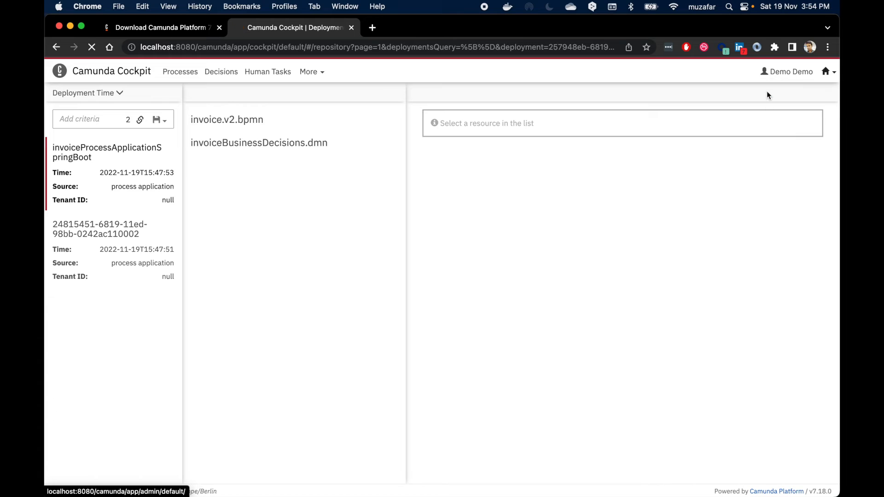
click(825, 72)
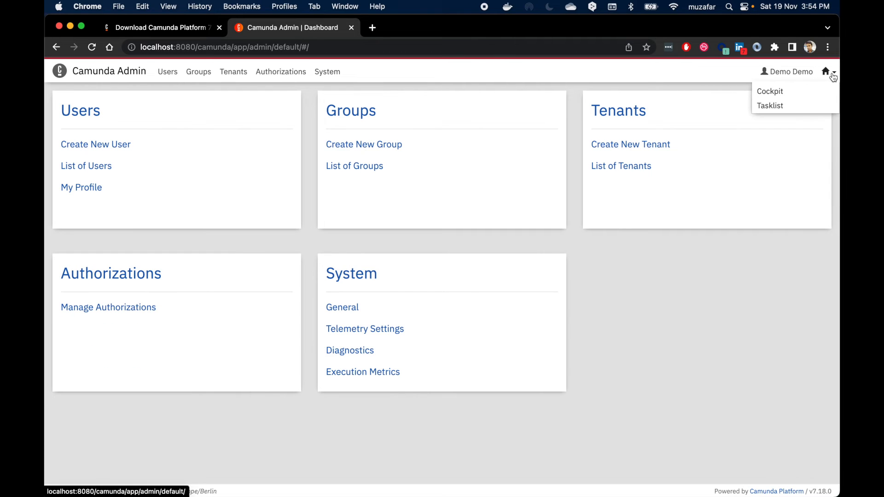
click(770, 91)
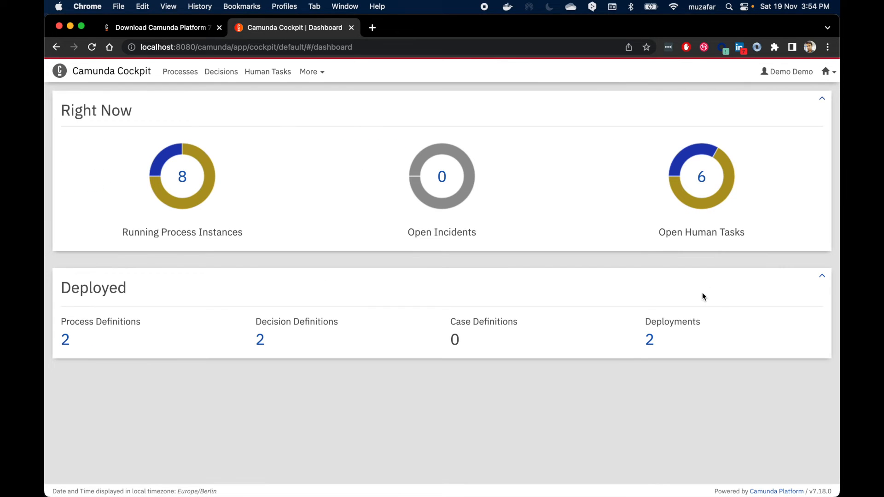
mouse_move(561, 251)
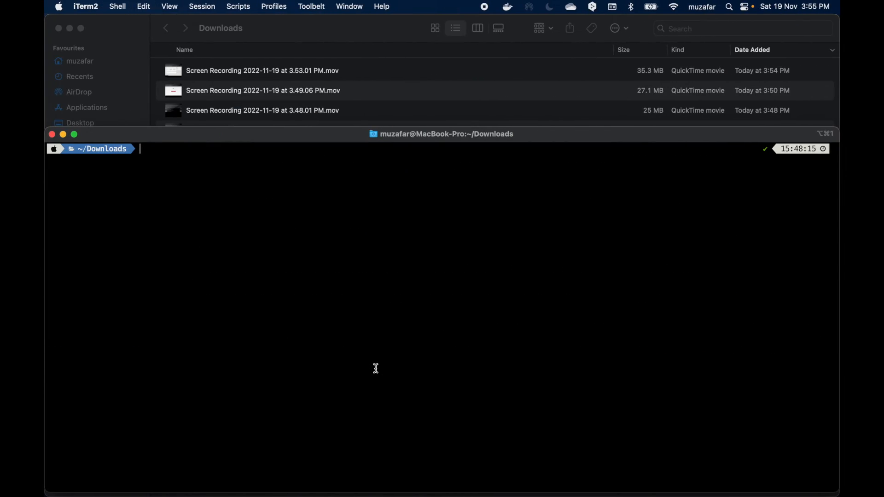
List containers with docker ps and stop container a90c76cdacef
text(docker ps)
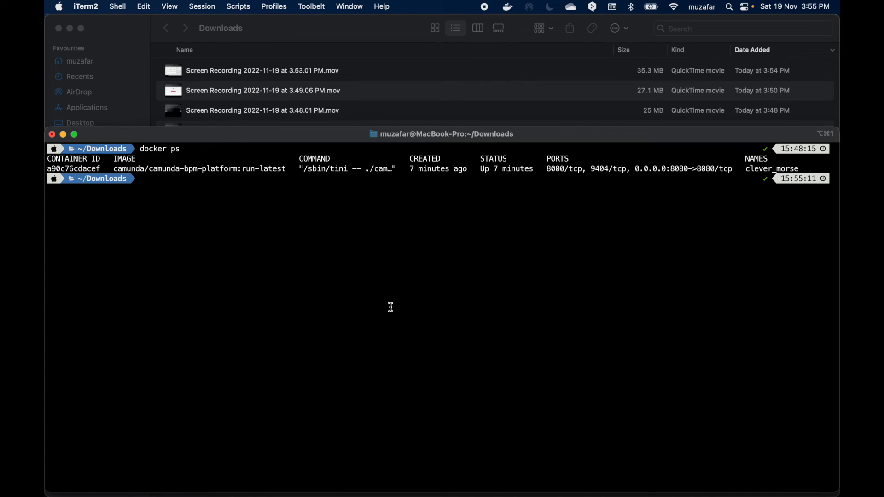
mouse_move(140, 200)
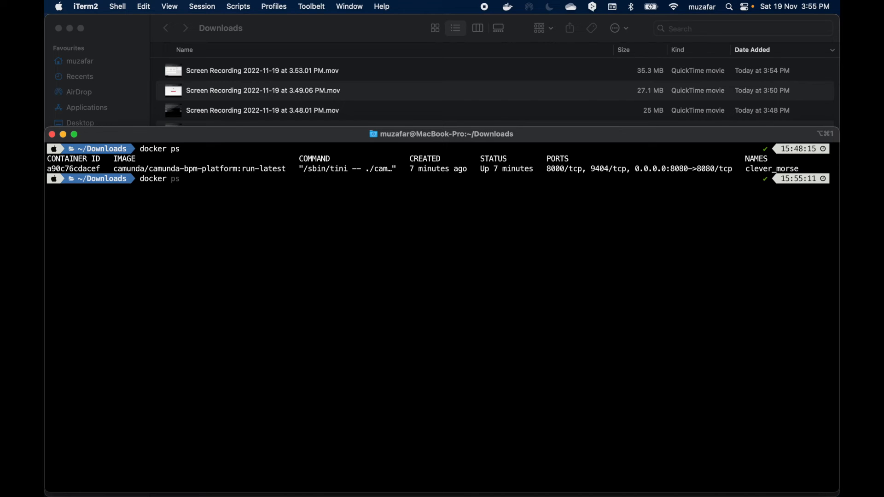
text(stro)
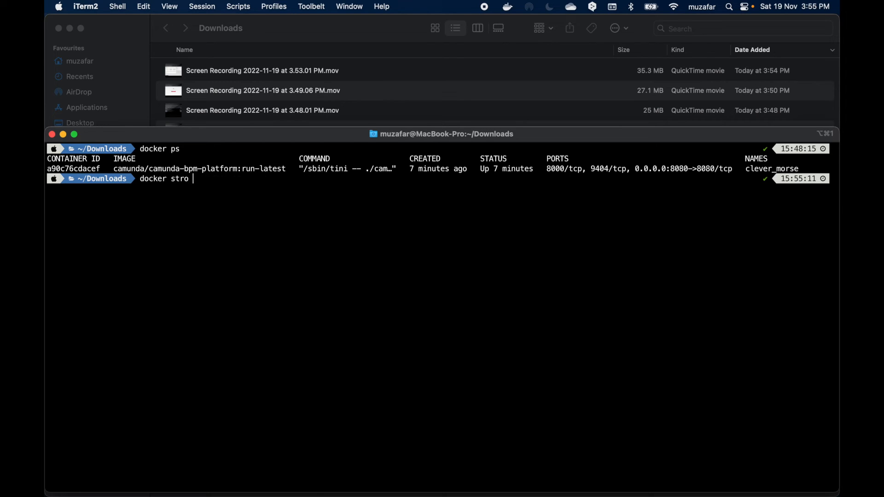
text(p a90c76cdacef)
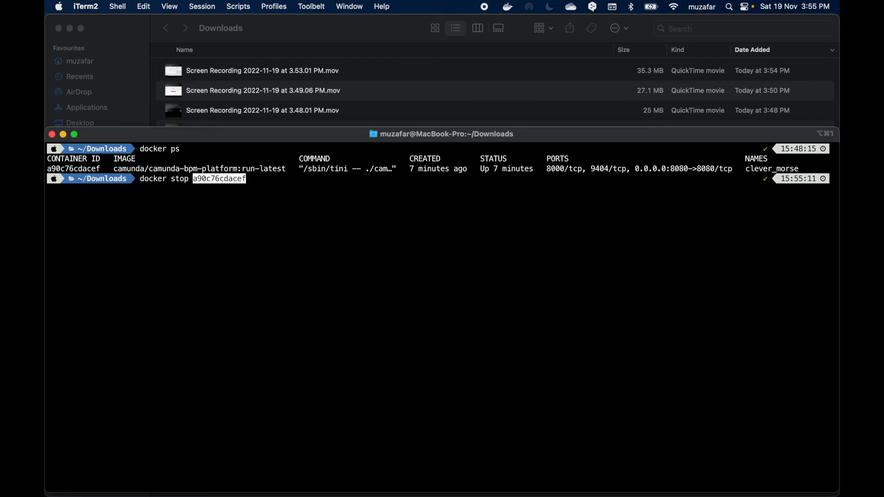
key(Return)
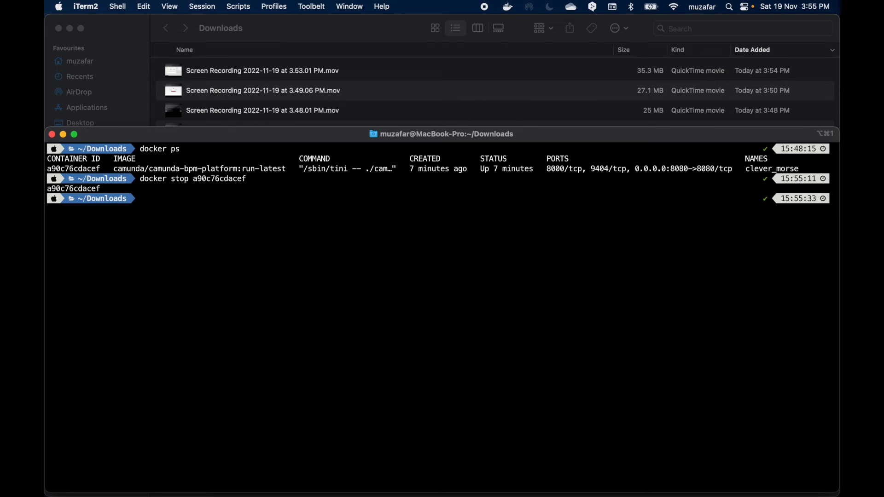
Remove container a90c76cdacef with docker rm and list running containers again
text(docker rm a90c76cdacef)
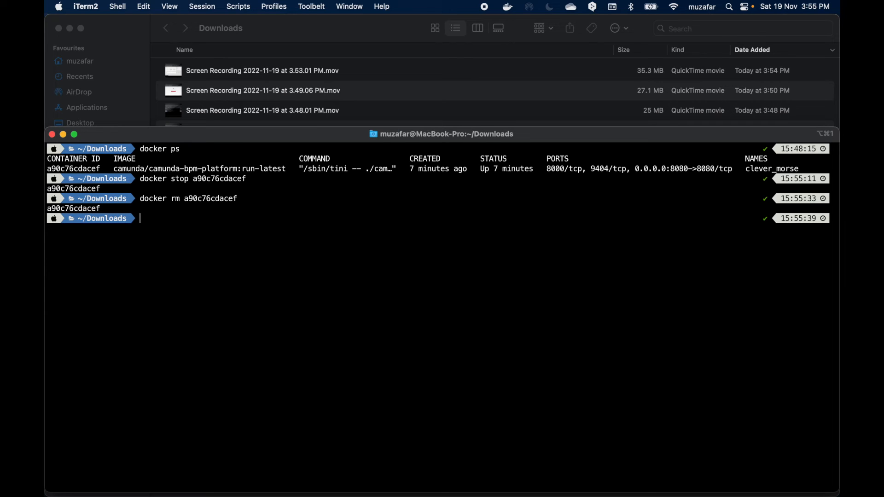
text(docker ps)
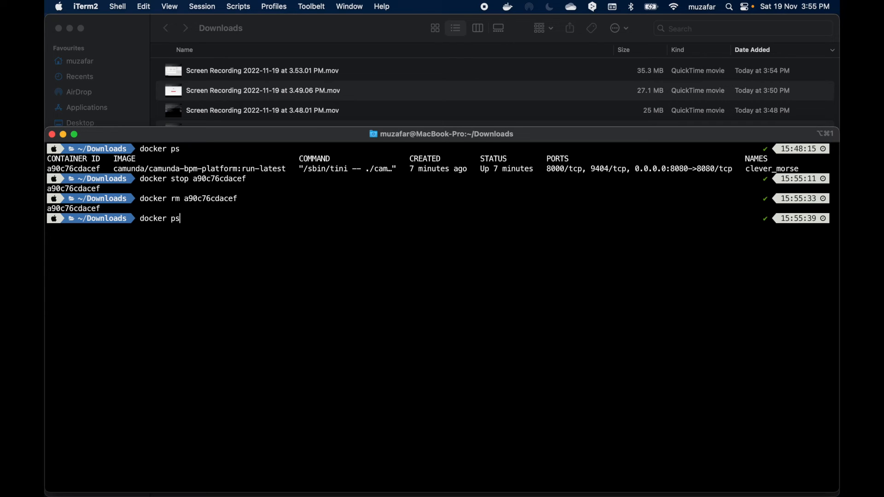
key(Return)
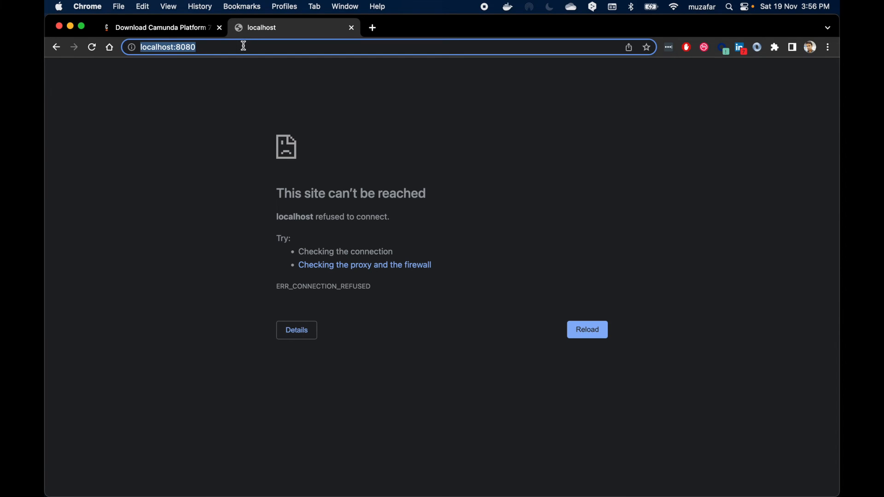
Go to camunda.com's Camunda Platform 7 download page and scroll to the Docker instructions
text(camunda.com/download/)
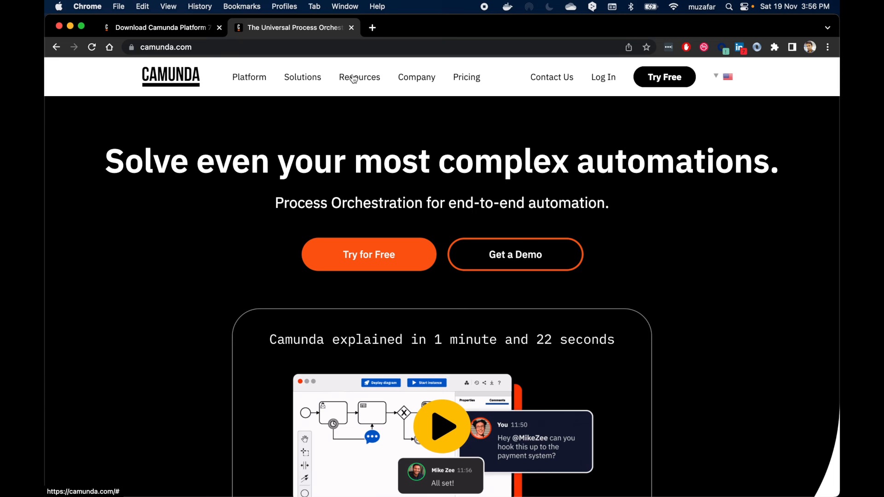
click(359, 77)
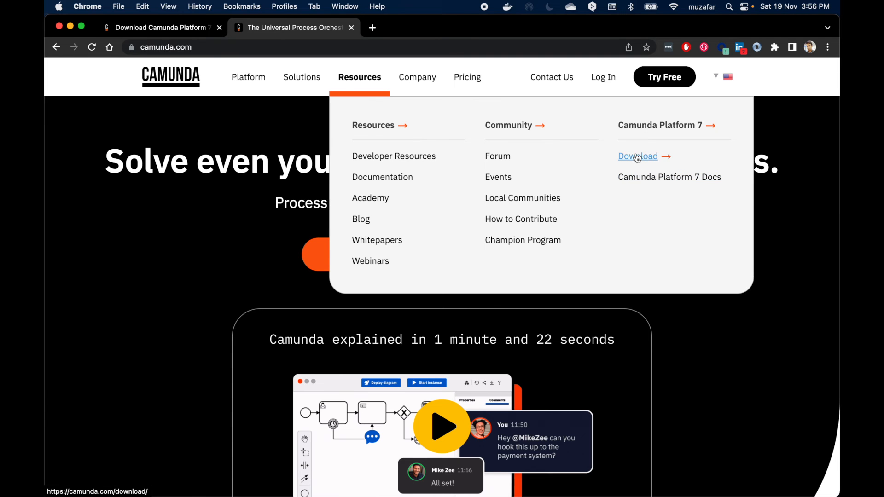
click(637, 156)
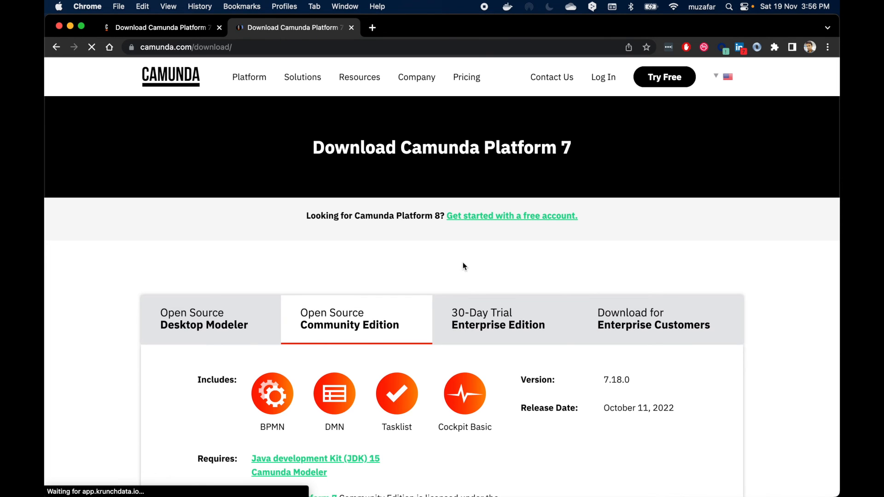
scroll(down, 3)
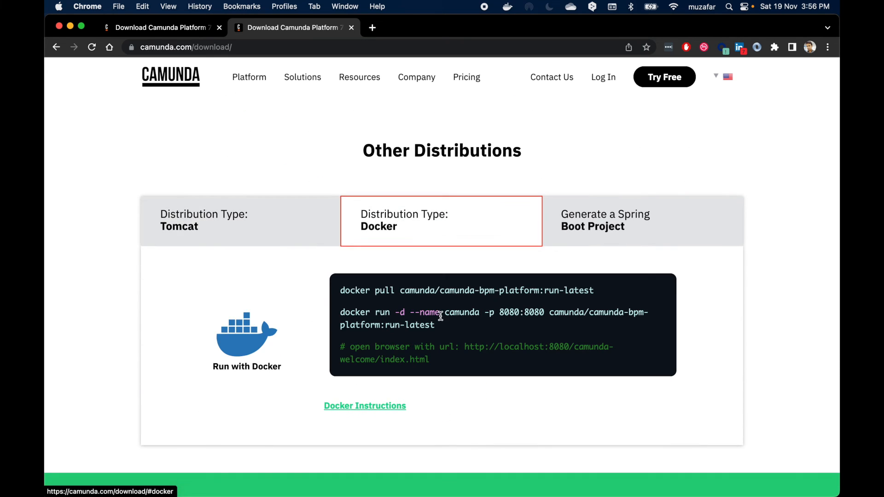
scroll(down, 3)
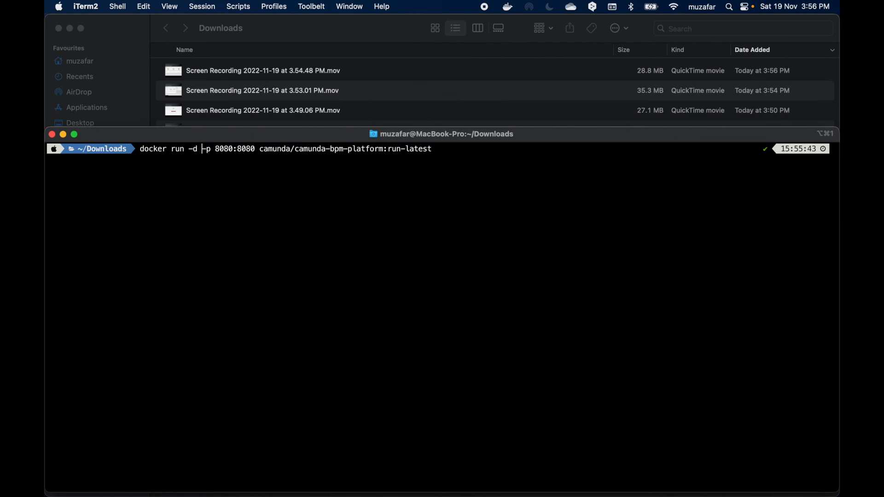
Run docker run -d -p 8080:8080 camunda/camunda-bpm-platform:run-latest and confirm it is up
key(Return)
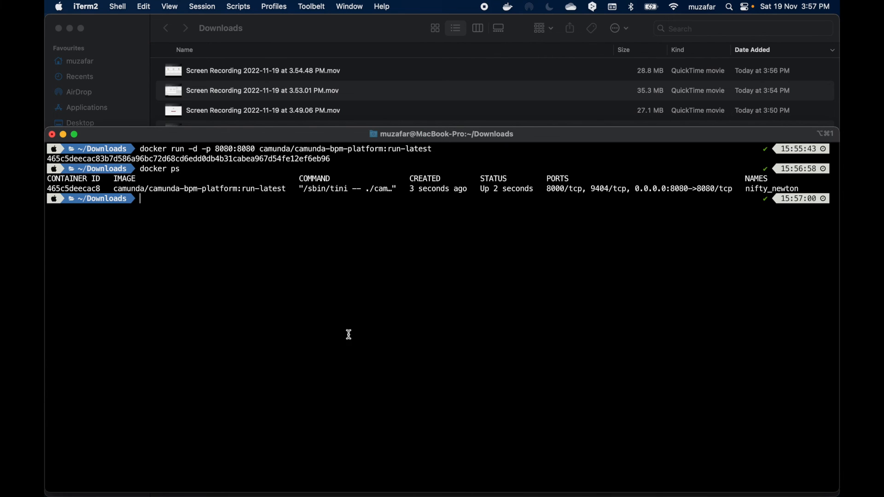
double_click(74, 188)
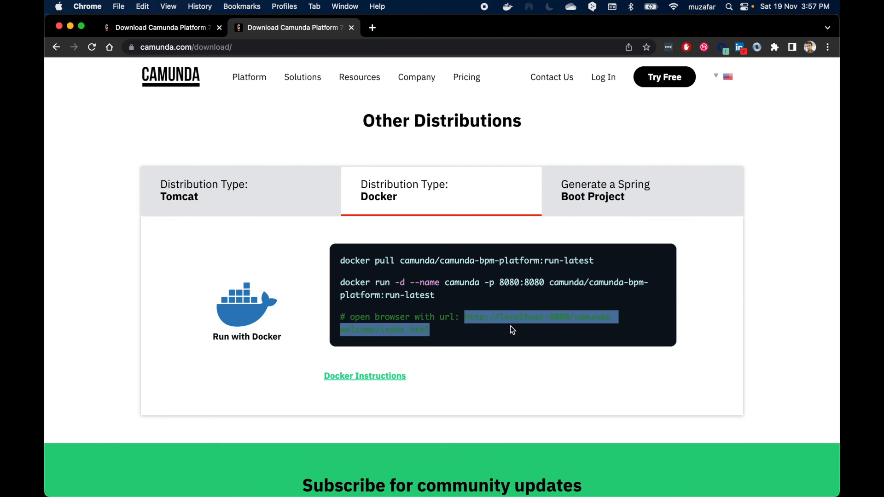
Open localhost:8080/camunda-welcome, choose Cockpit and reload once the server responds
click(372, 27)
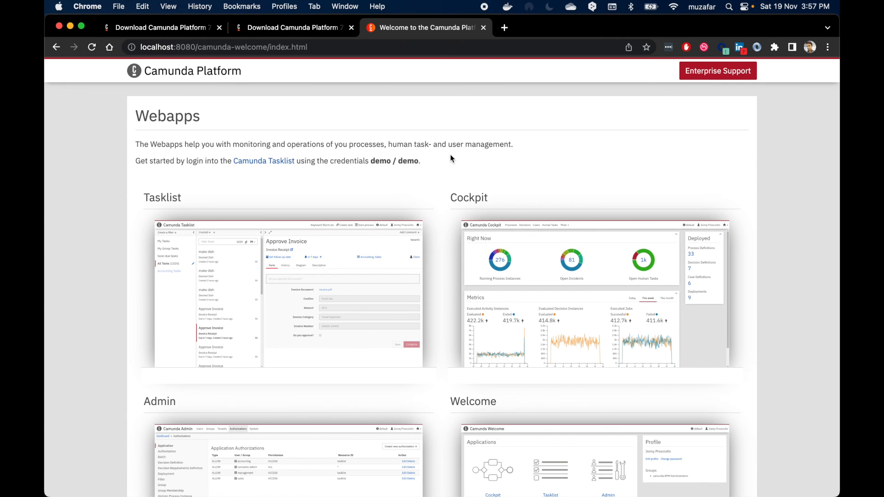
scroll(down, 3)
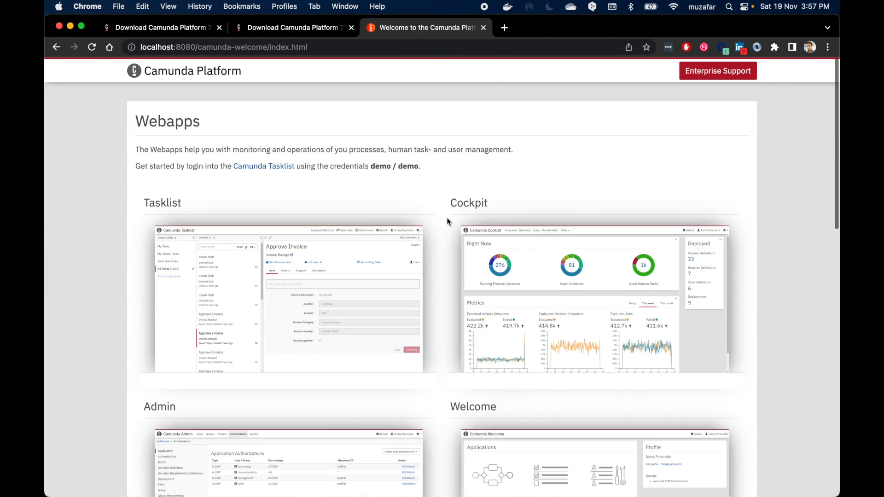
click(594, 297)
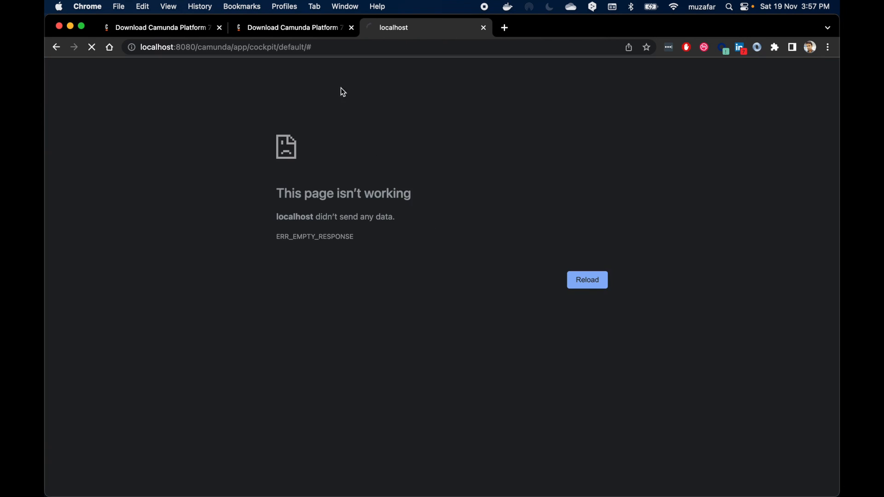
click(586, 280)
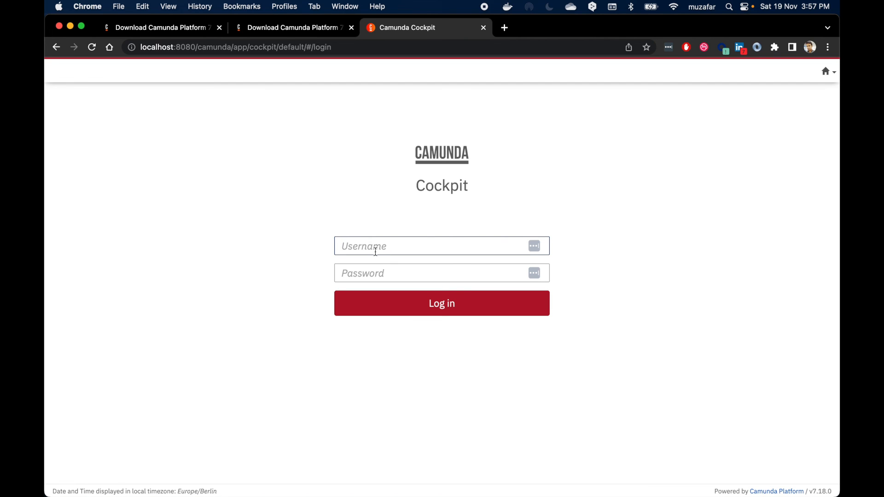
Log in as demo/demo, close the password alert and save telemetry settings without usage statistics
click(441, 303)
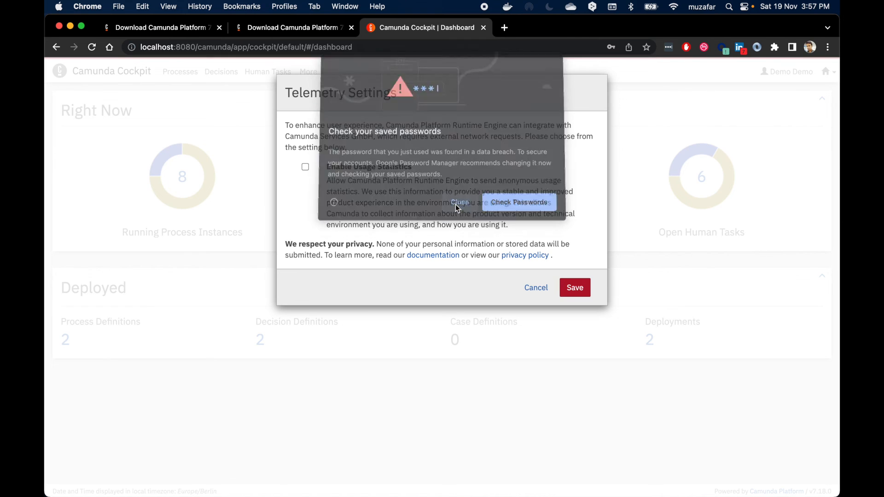
click(460, 201)
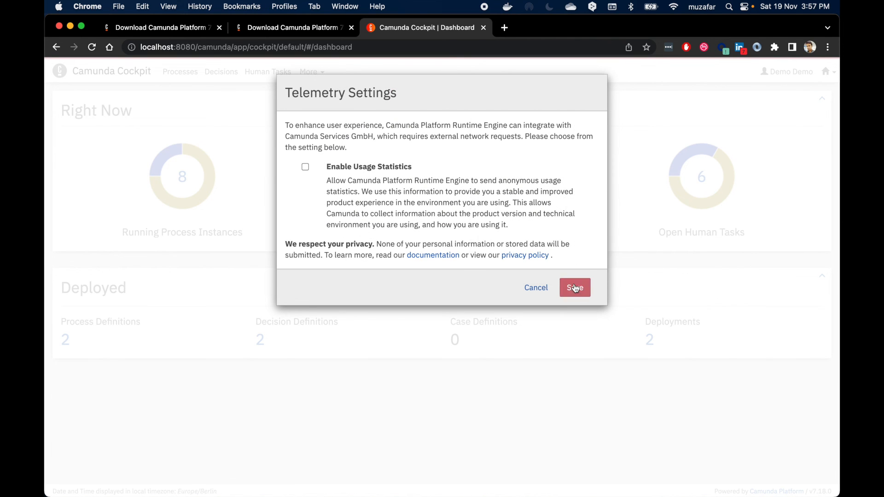
click(573, 288)
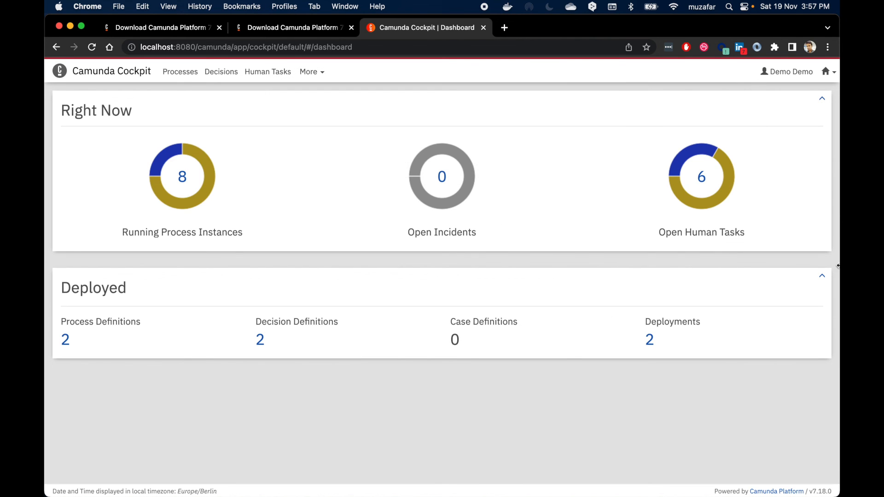